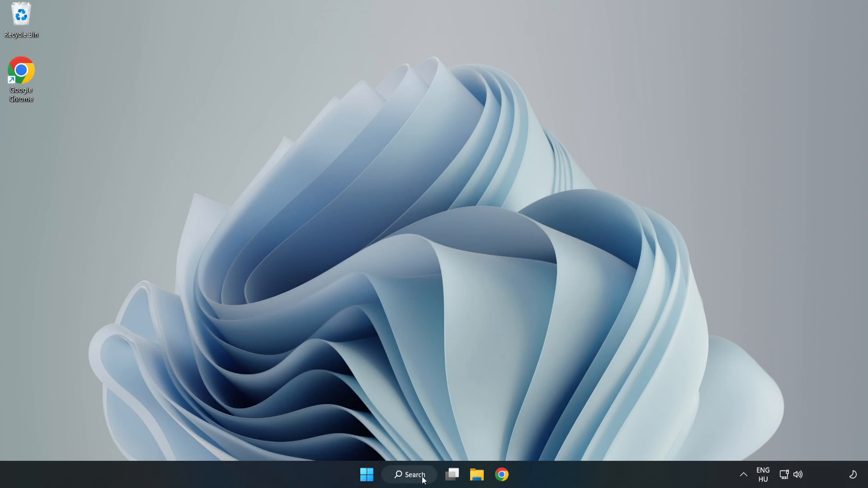
Step: Search Windows for 'device manager' so Device Manager appears as the best match
click(409, 475)
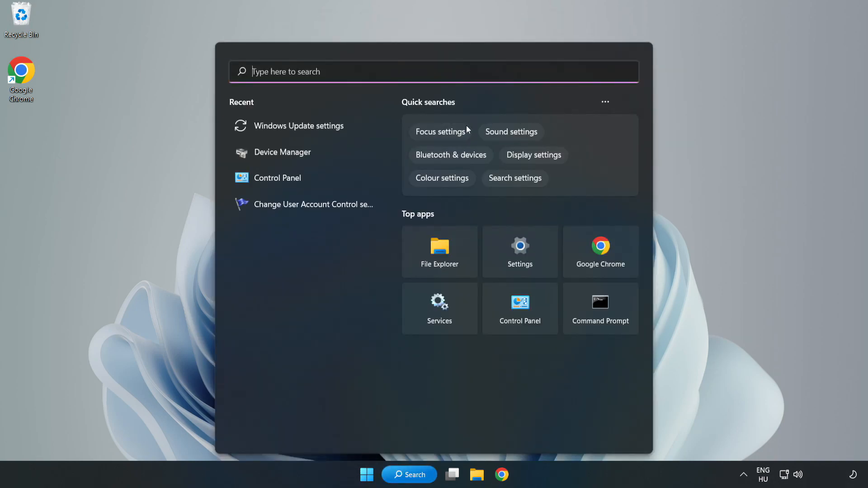
text(device manager)
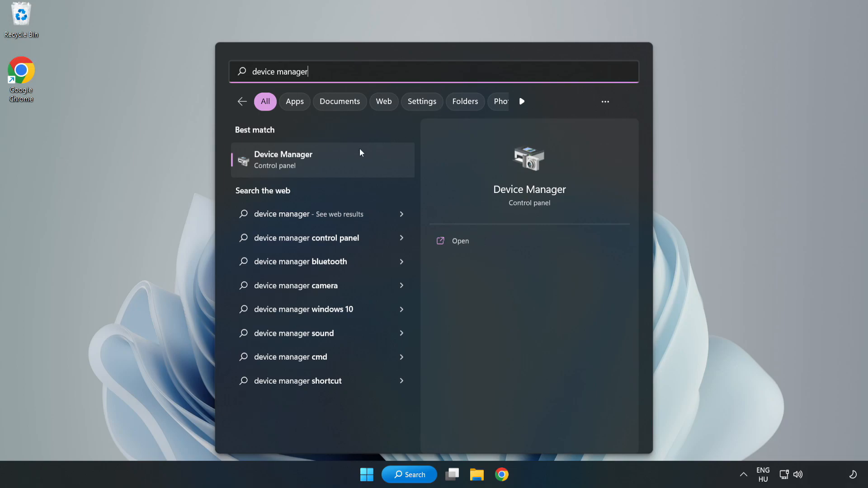
mouse_move(323, 168)
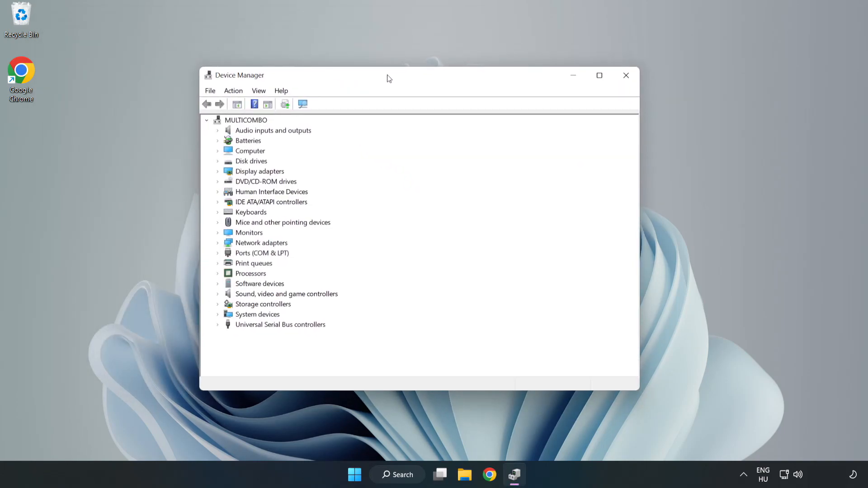
Step: Expand Display adapters and start a driver update for the VMware SVGA 3D adapter
click(259, 171)
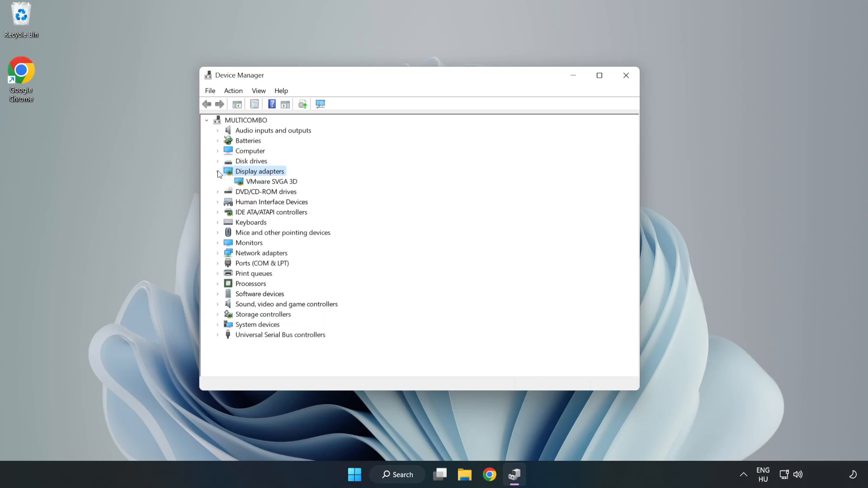
click(271, 181)
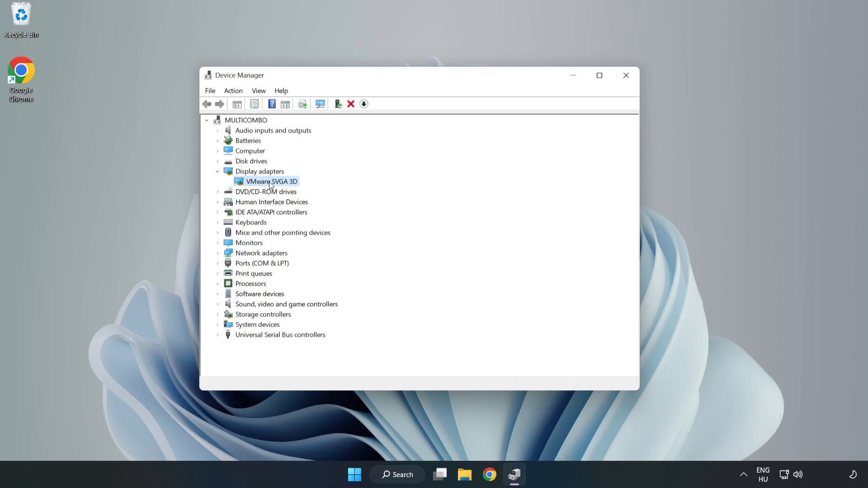
right_click(270, 180)
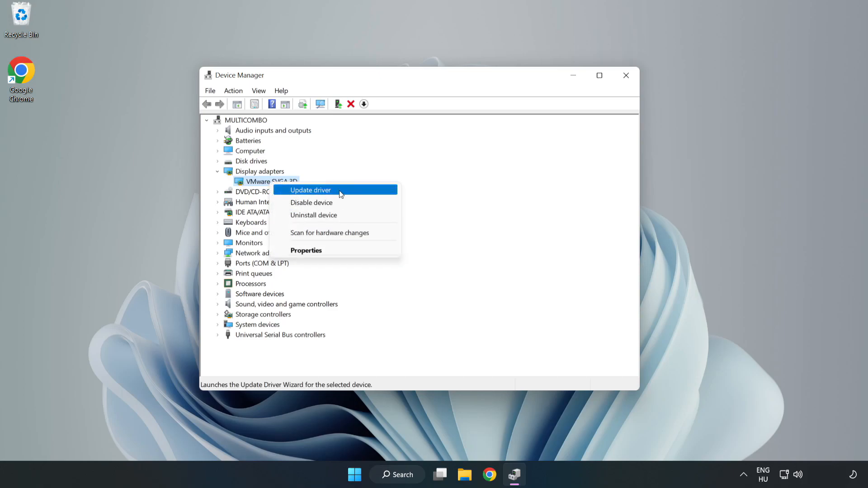
click(311, 190)
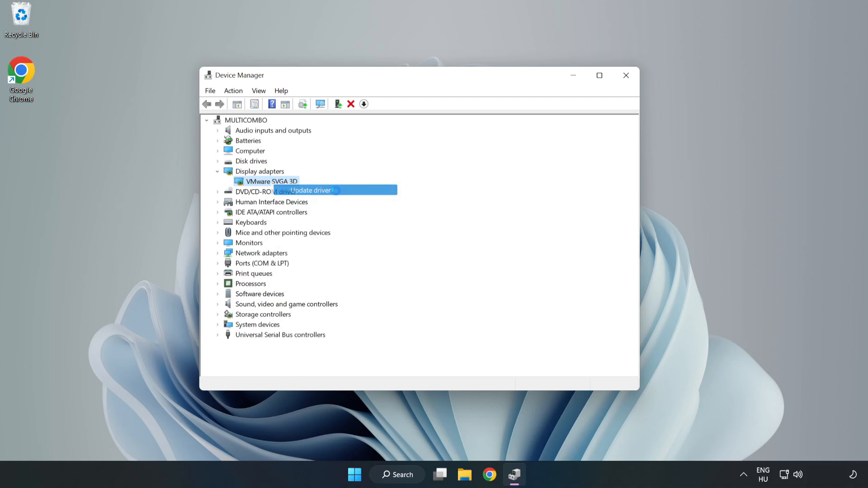
click(310, 190)
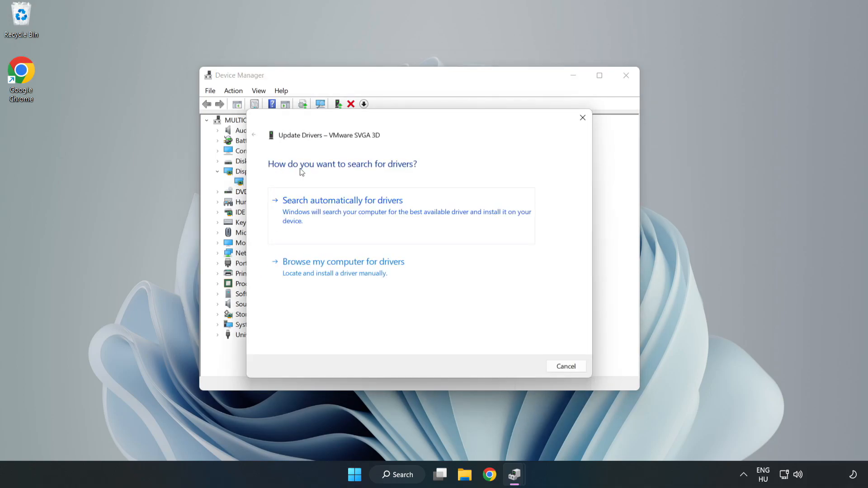
mouse_move(390, 207)
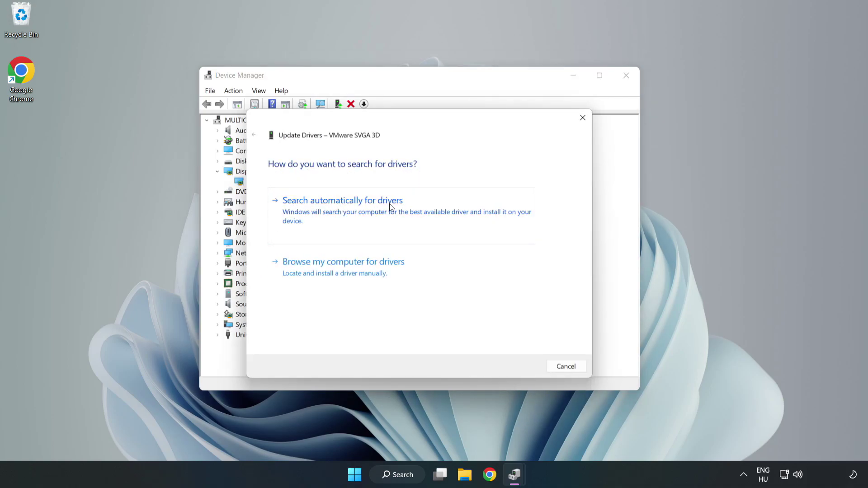
mouse_move(343, 212)
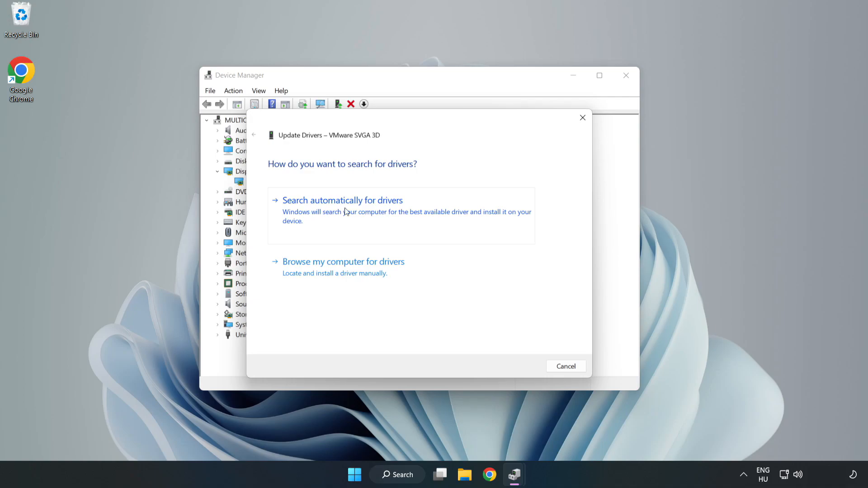
Step: Search automatically for drivers, see it is up to date, and close Device Manager
click(341, 200)
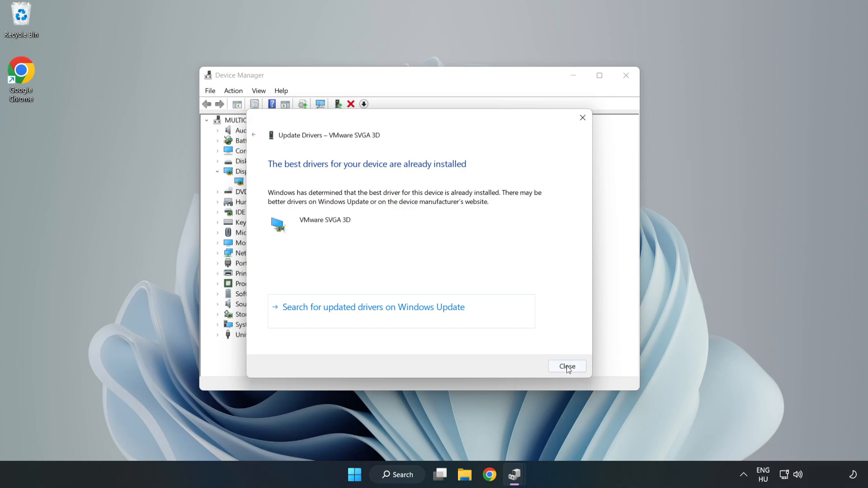
click(567, 366)
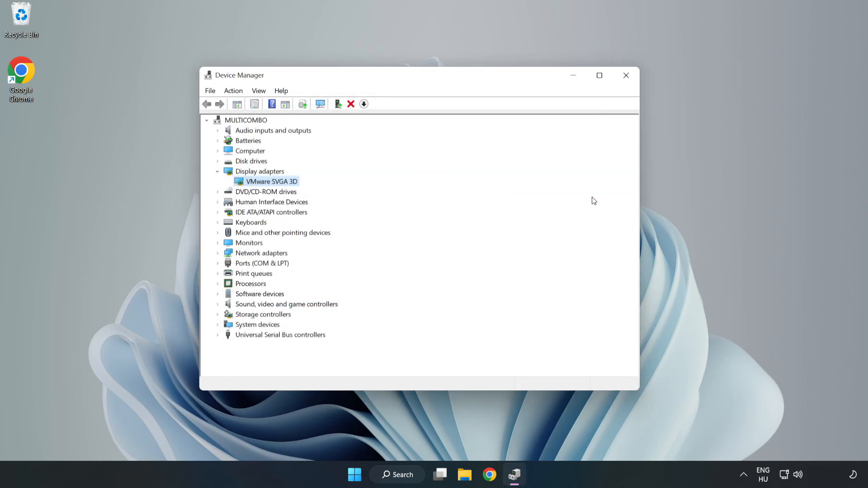
mouse_move(626, 75)
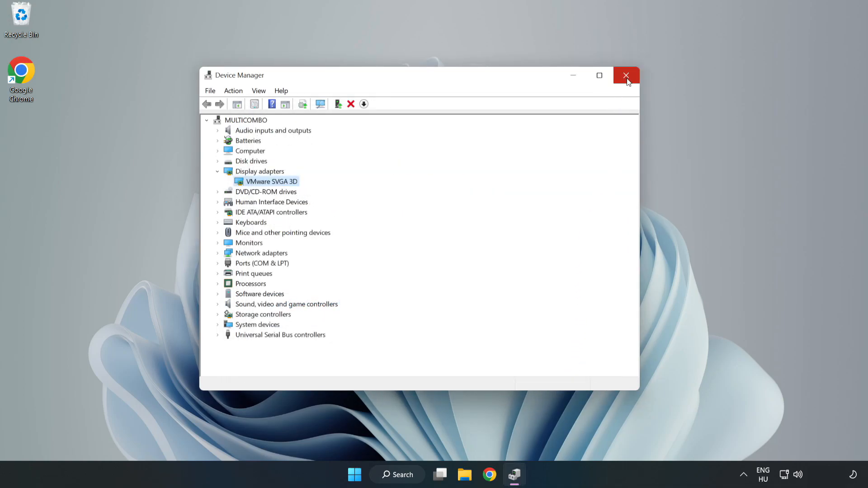
click(625, 75)
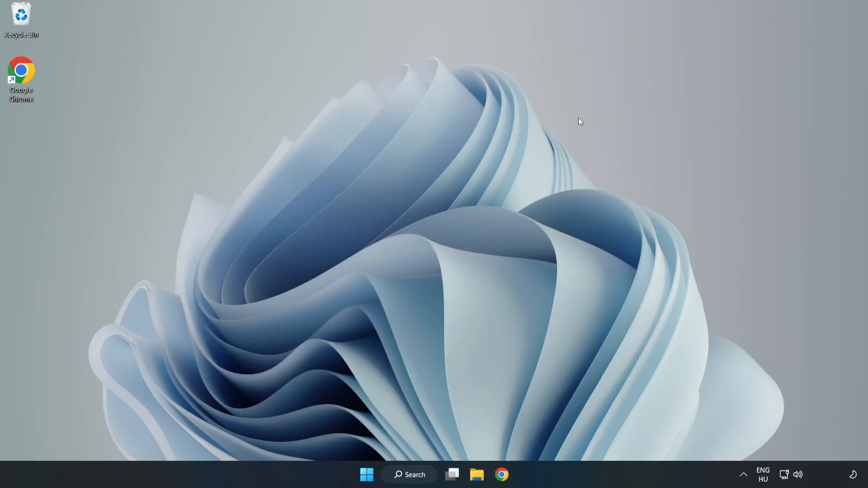
Step: Search Windows for 'upda' and open the Windows Update settings page
click(409, 475)
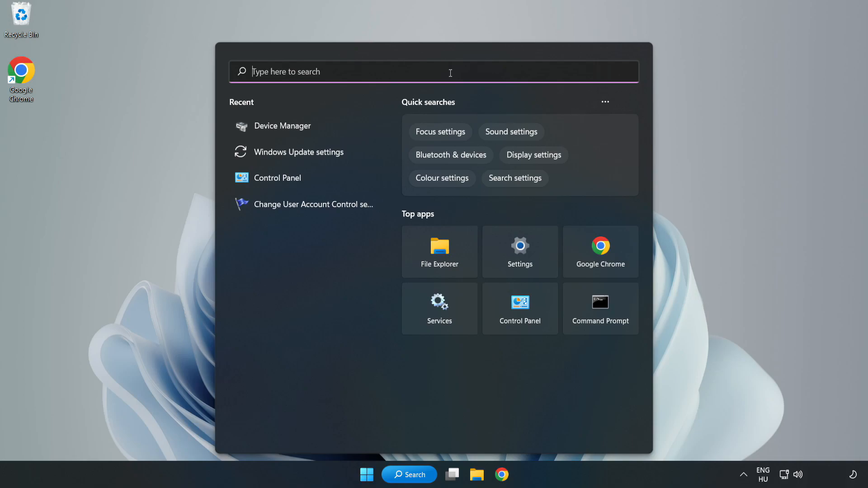
text(upda)
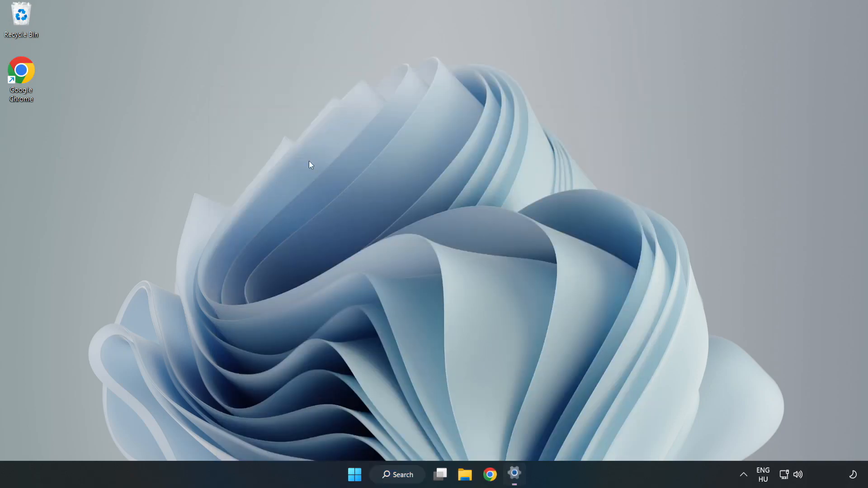
click(515, 474)
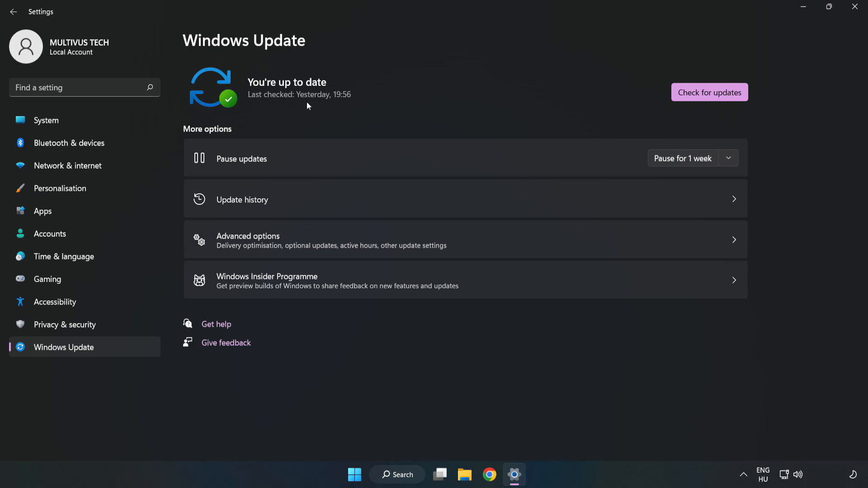
Step: Check for Windows updates, see the system is up to date, and close Settings
click(709, 92)
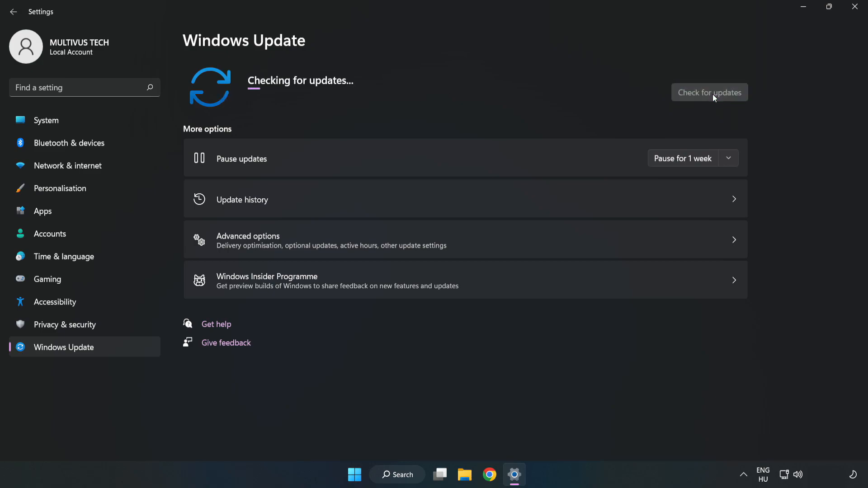
mouse_move(708, 97)
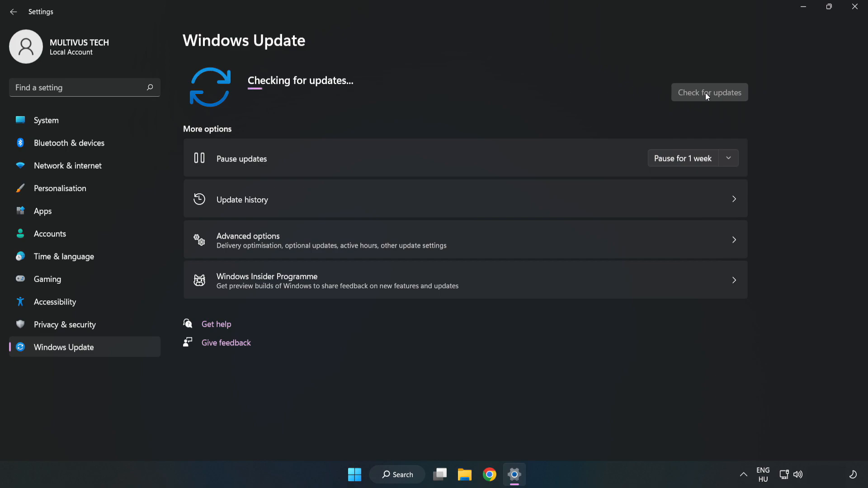
click(709, 92)
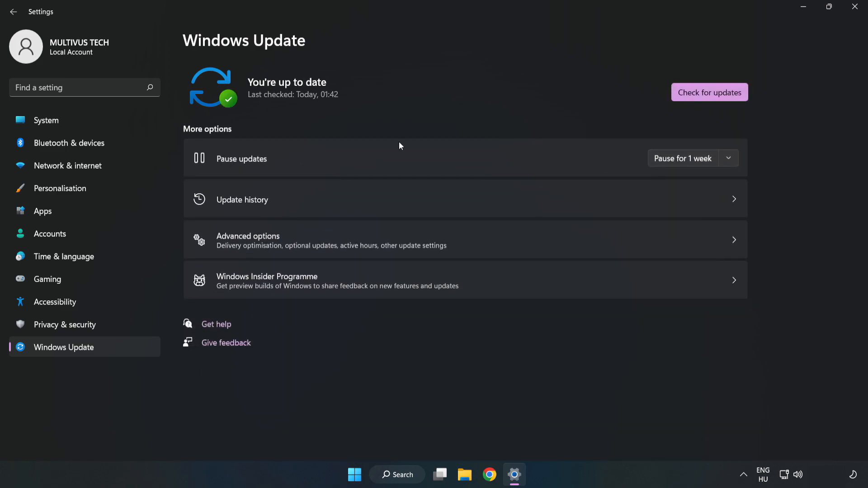
mouse_move(855, 10)
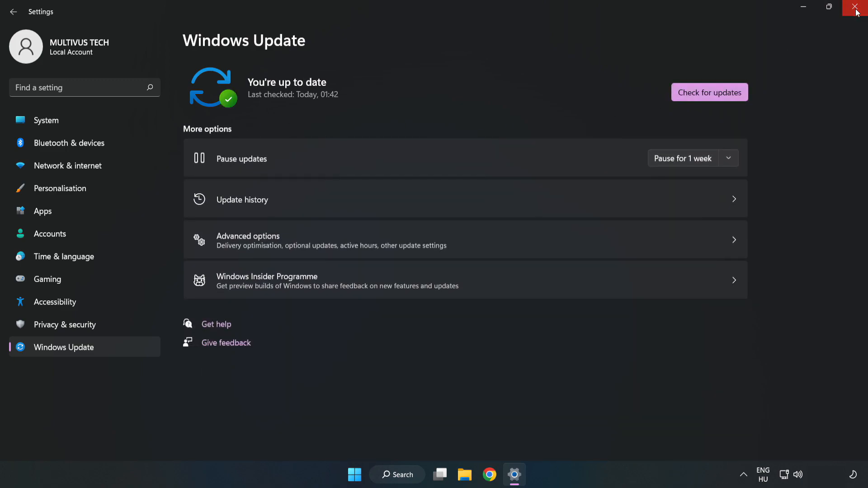
click(857, 8)
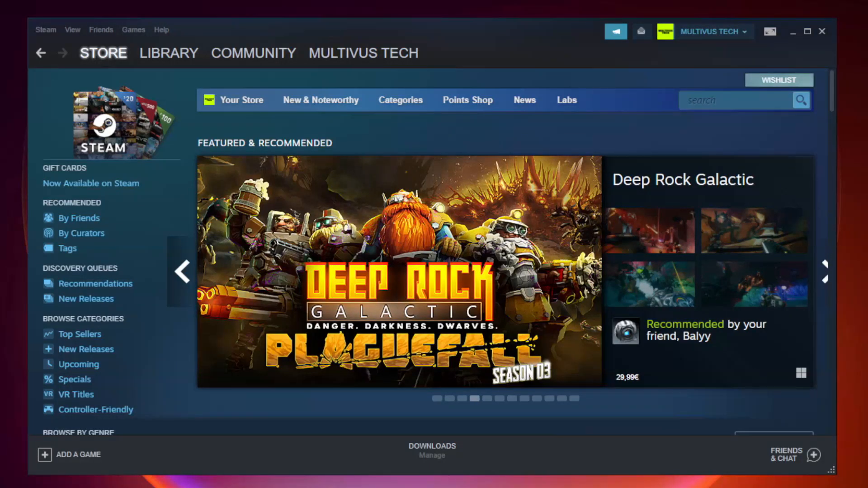
Step: Open the Steam library and the properties of the not-working game
click(168, 54)
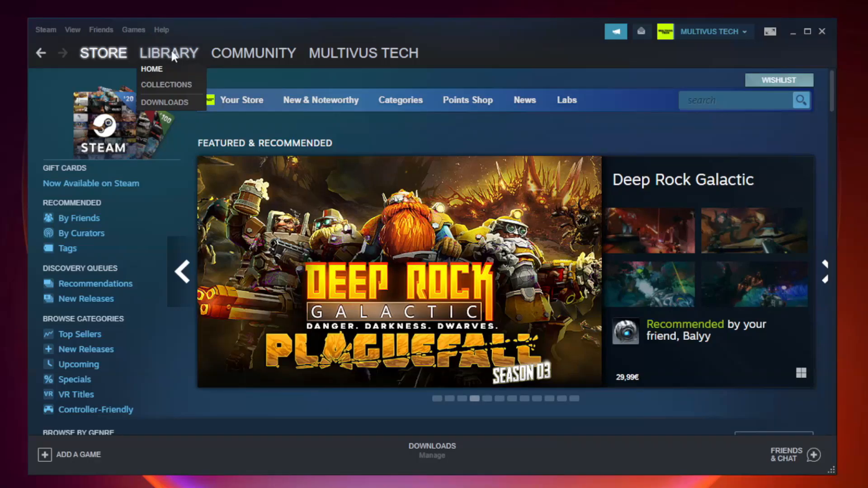
click(152, 68)
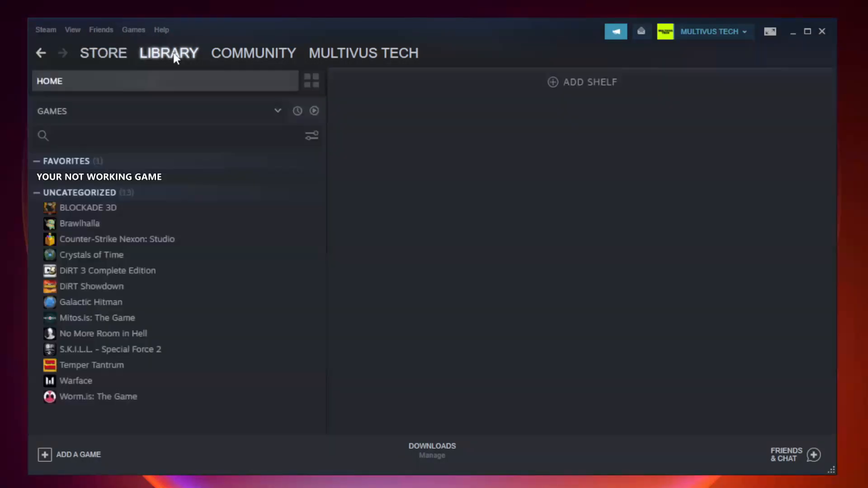
mouse_move(176, 155)
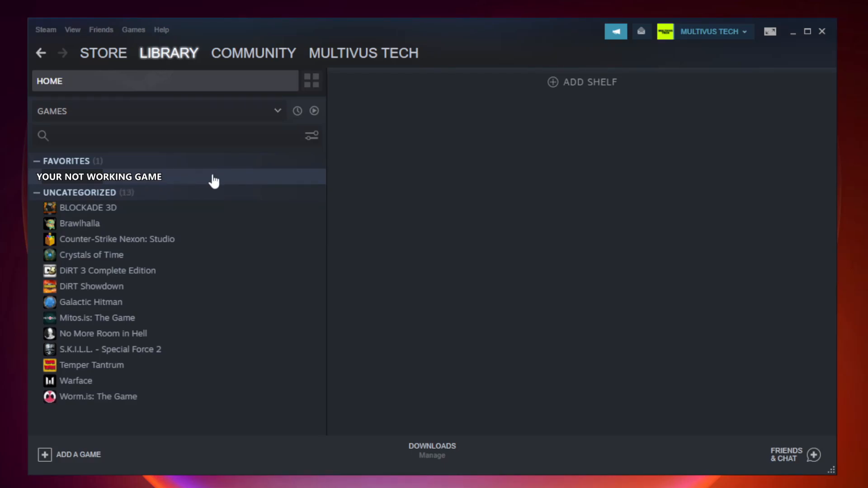
right_click(99, 177)
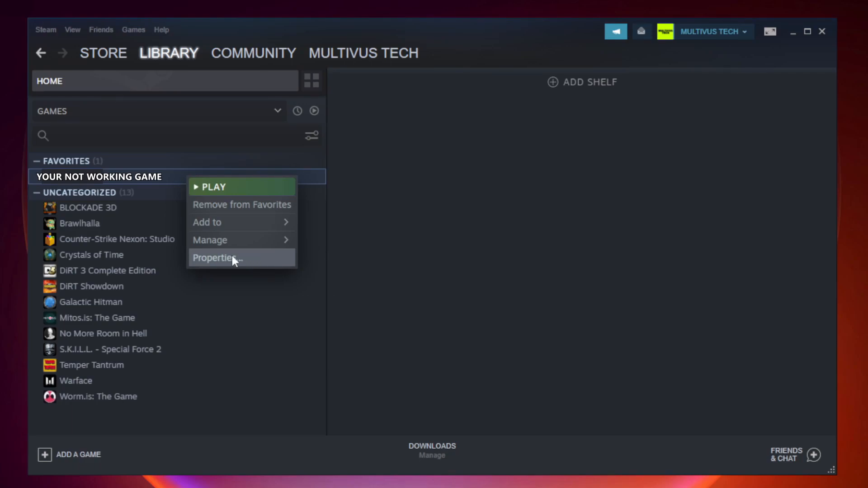
click(216, 257)
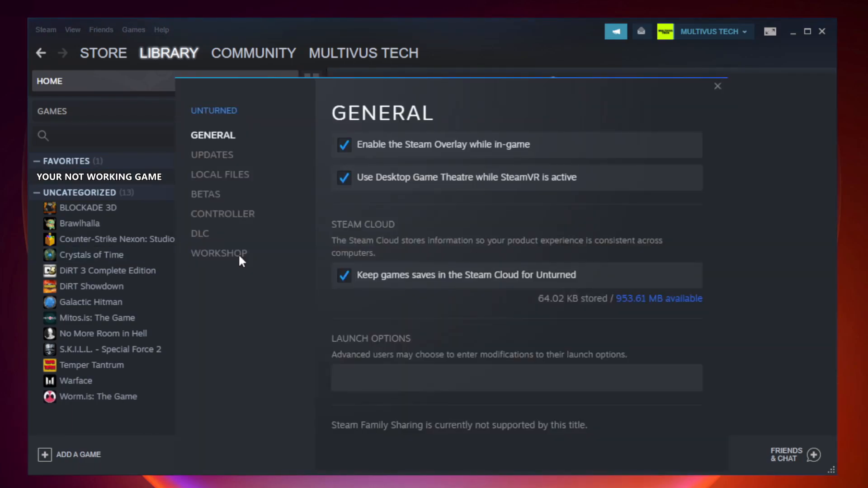
mouse_move(242, 262)
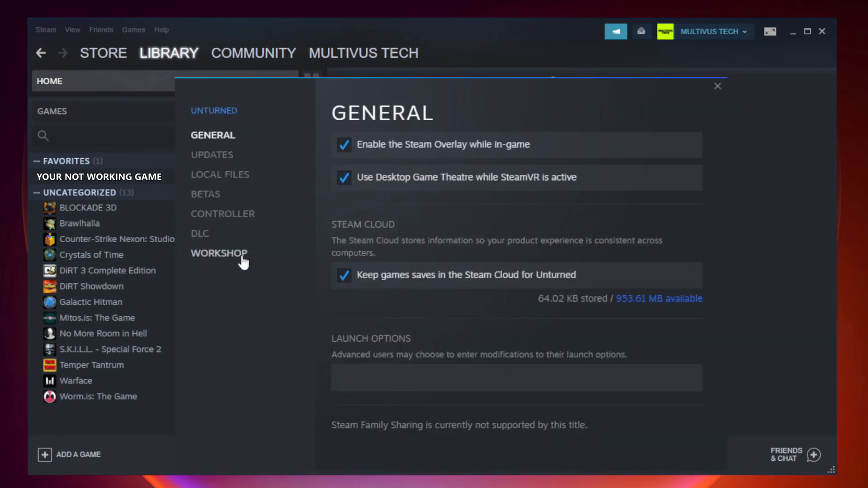
mouse_move(232, 187)
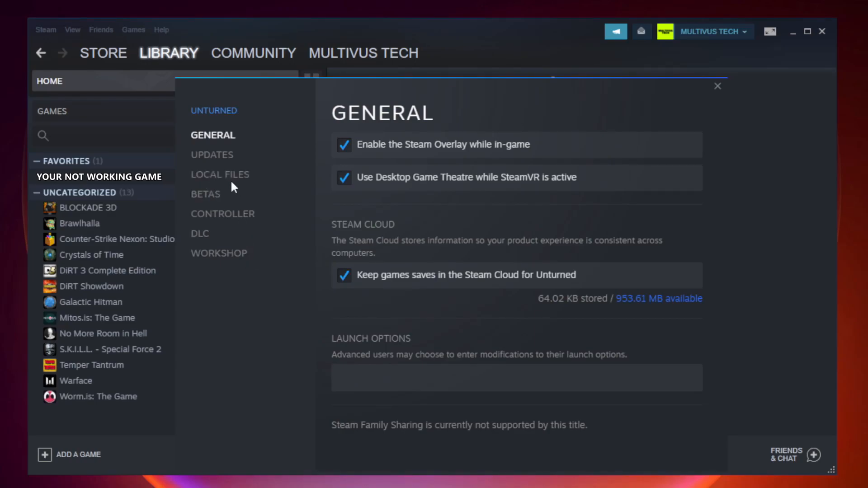
mouse_move(220, 175)
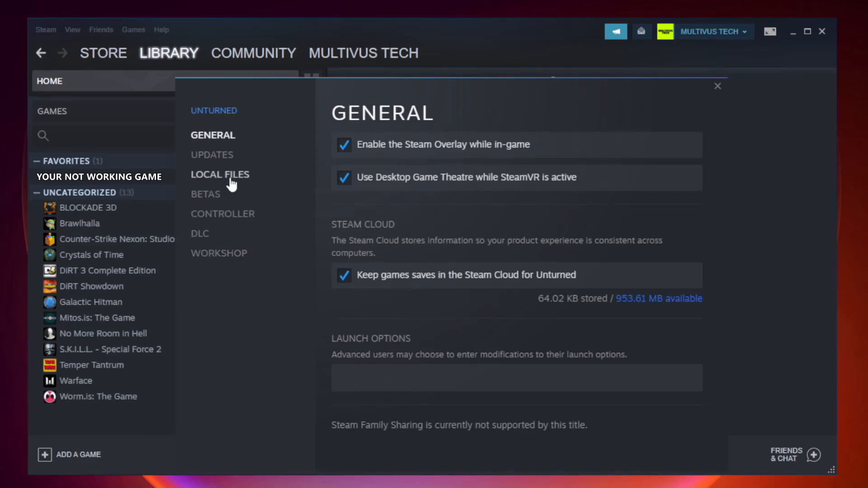
Step: Under Local Files, verify the integrity of the game's installed files
click(220, 175)
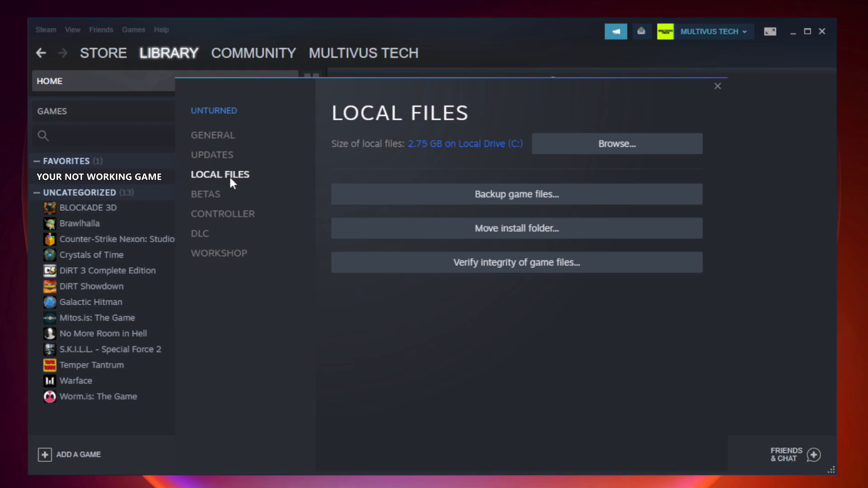
mouse_move(586, 270)
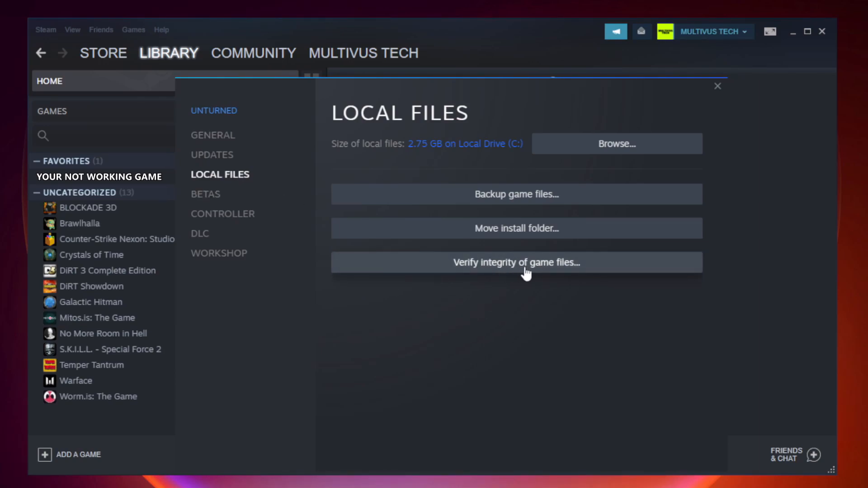
click(515, 262)
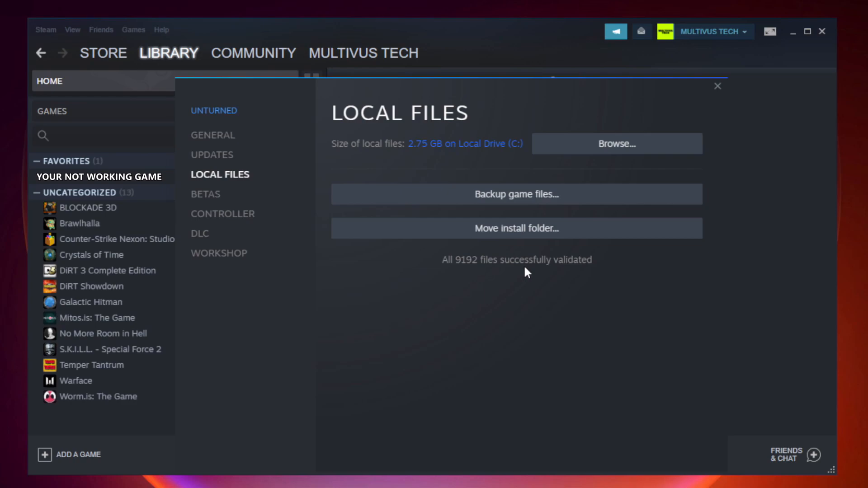
mouse_move(576, 279)
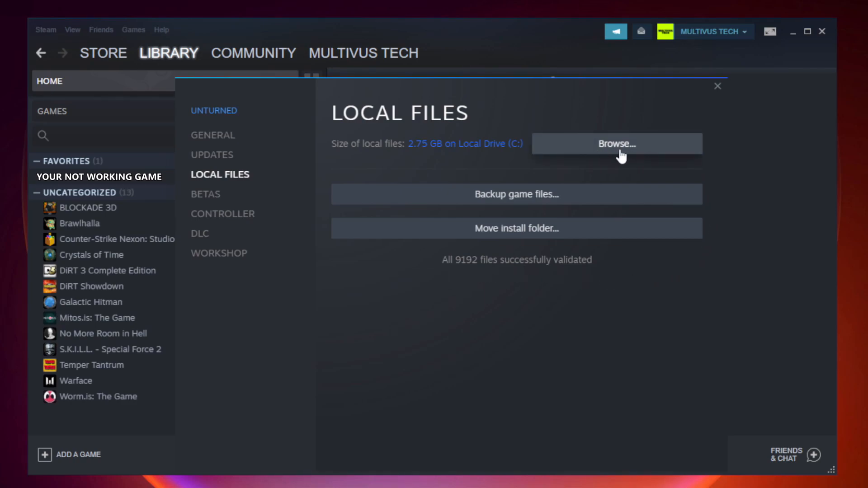
Step: Browse to the game's install folder and open the game shortcut's properties
click(616, 144)
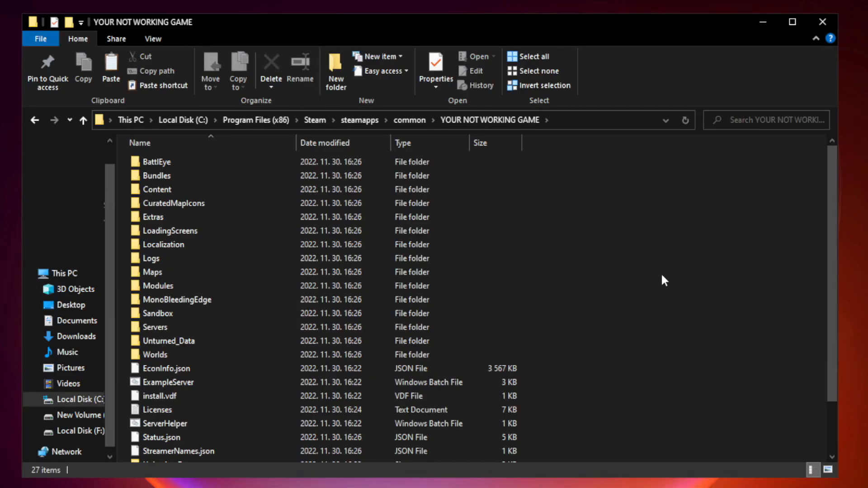
scroll(down, 3)
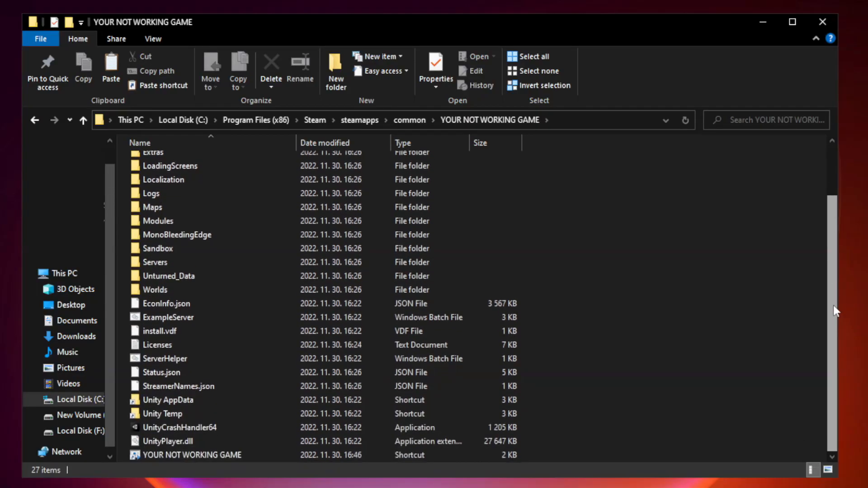
click(199, 455)
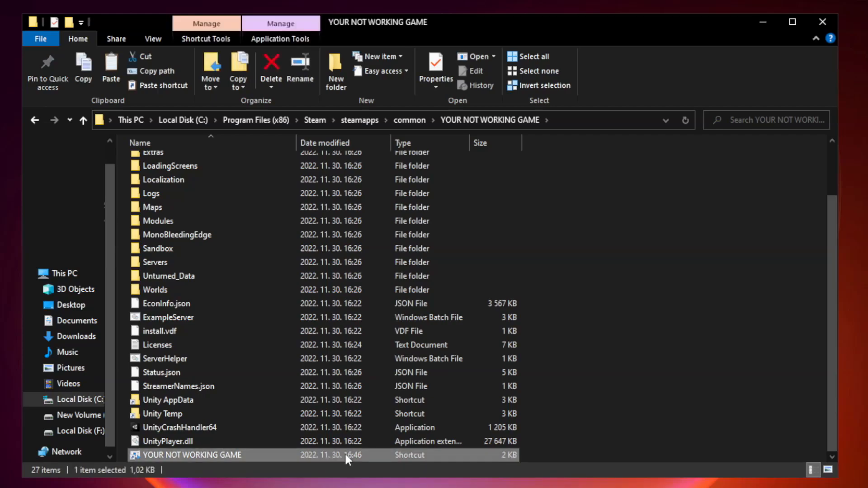
mouse_move(295, 458)
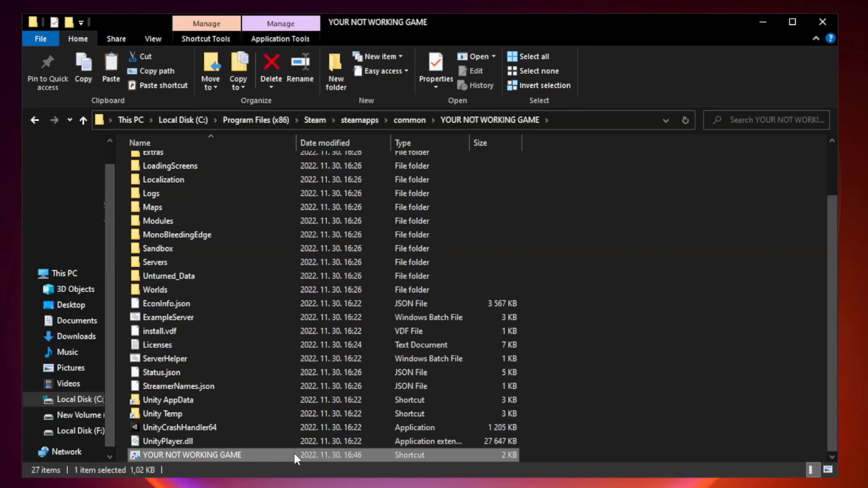
right_click(188, 455)
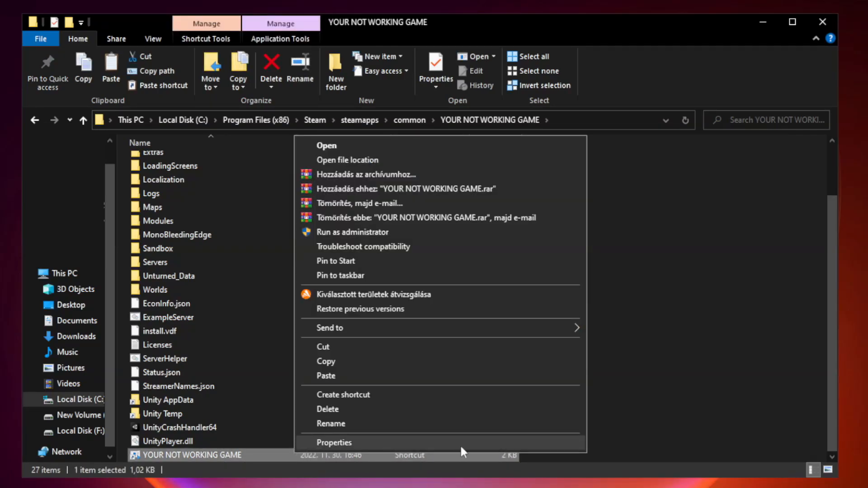
click(333, 442)
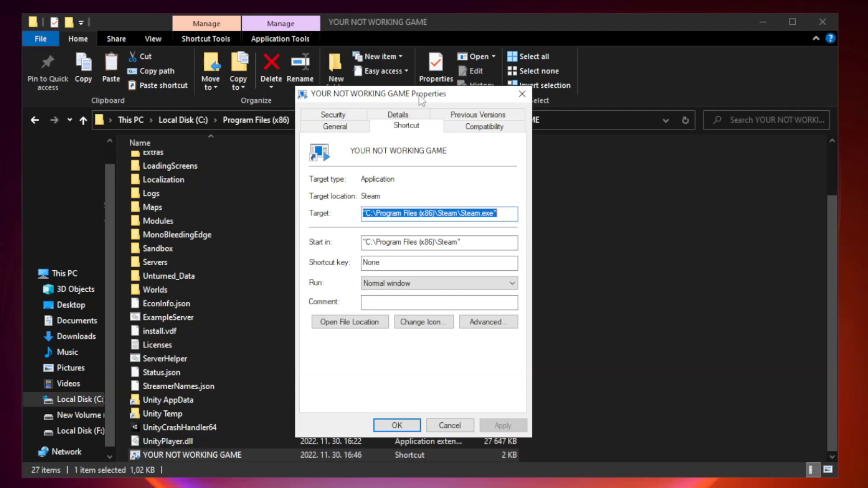
mouse_move(485, 127)
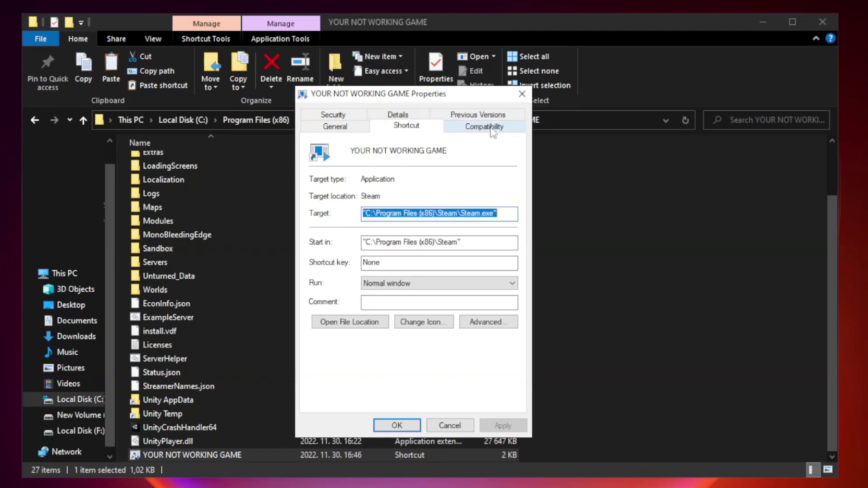
Step: On Compatibility, set Windows 8 mode, disable fullscreen optimizations and run as administrator
click(484, 126)
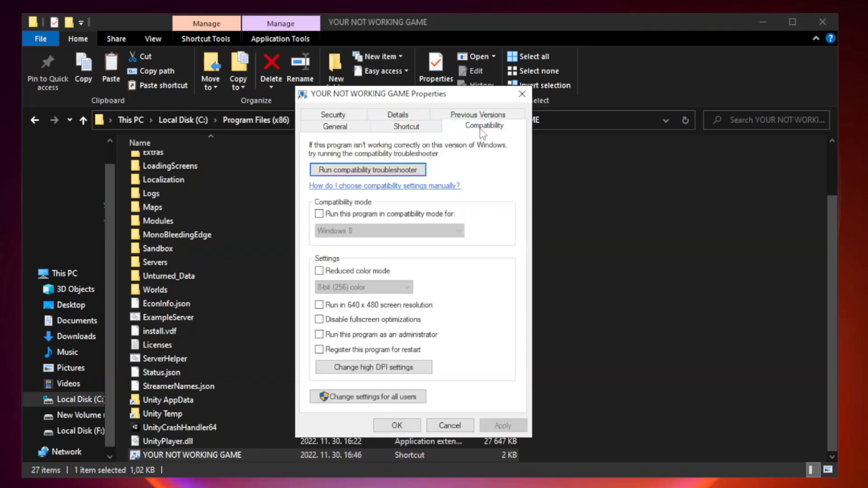
mouse_move(458, 214)
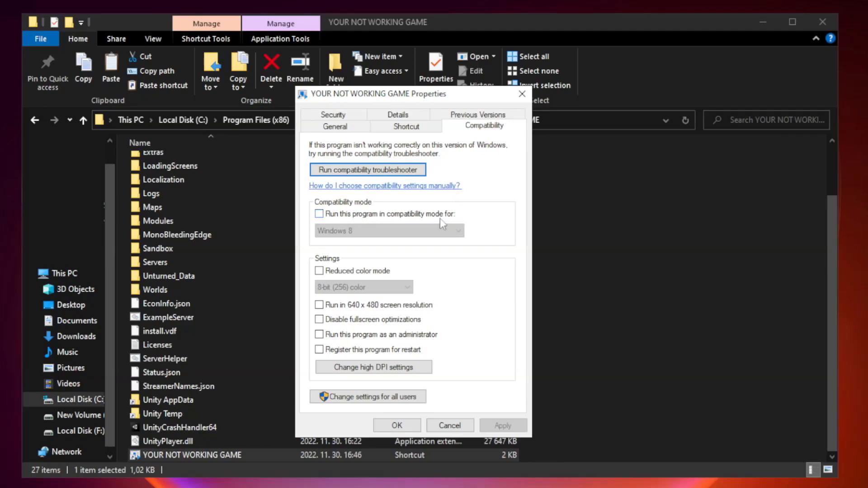
click(320, 214)
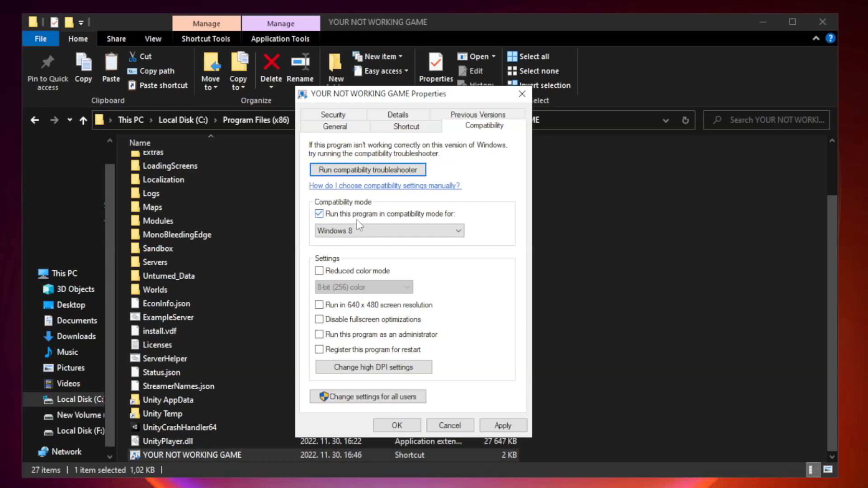
click(459, 230)
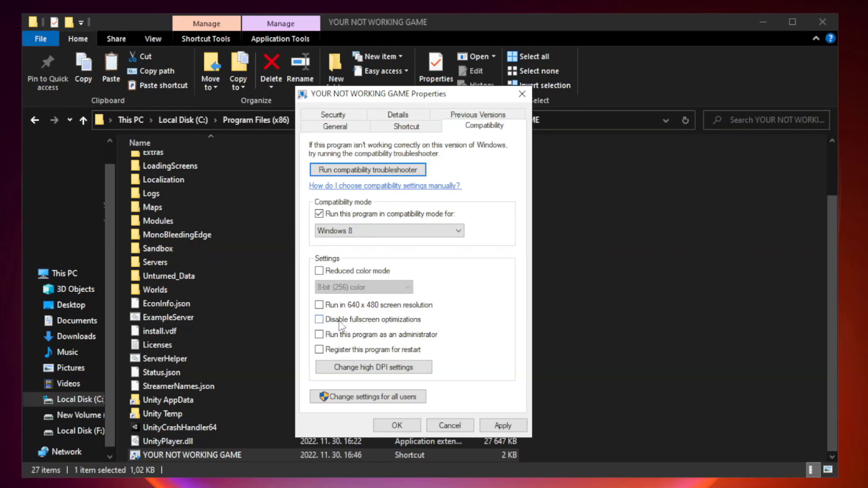
click(319, 319)
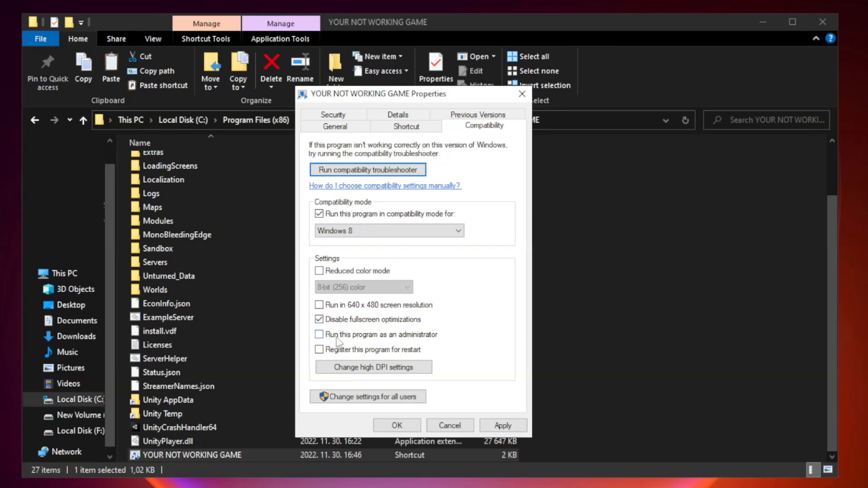
click(319, 334)
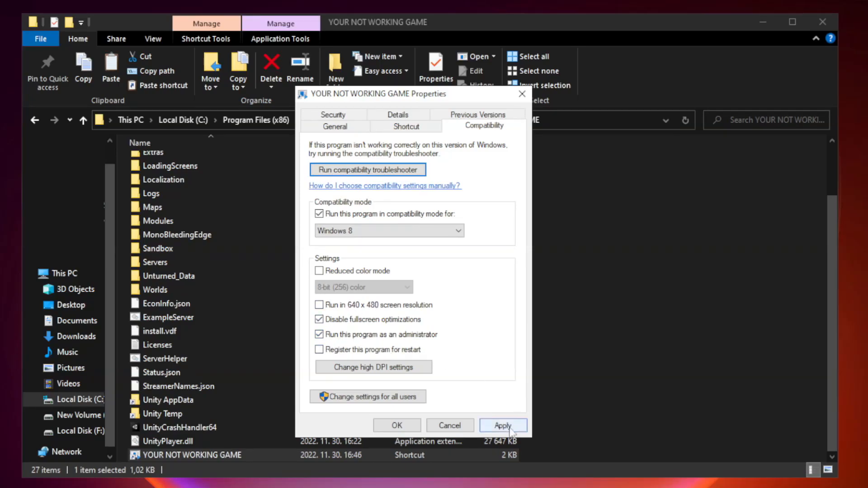
Step: Apply the compatibility changes, close the properties and the game folder window
click(501, 426)
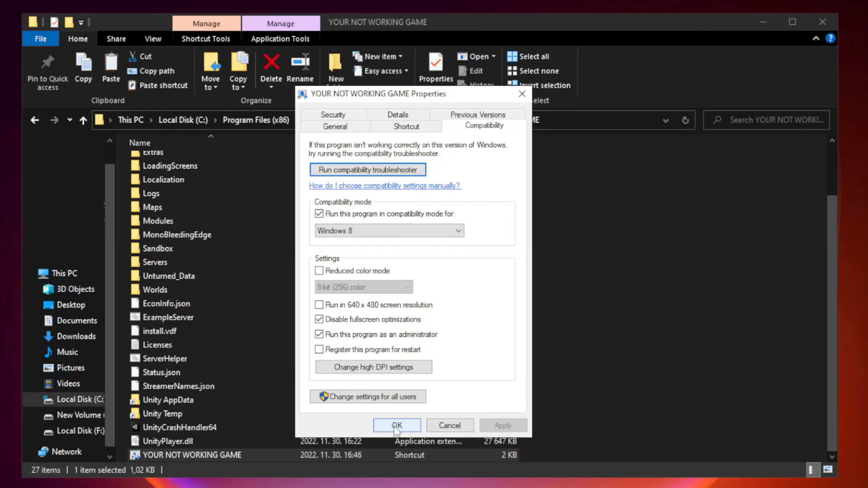
click(396, 425)
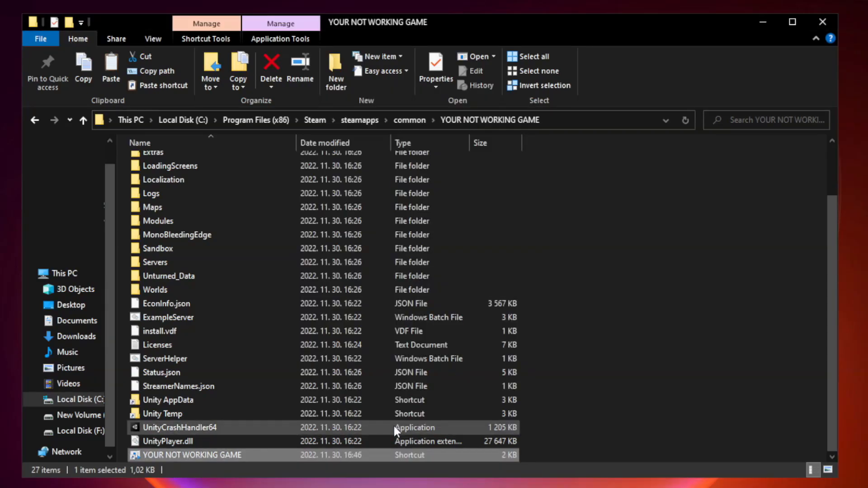
mouse_move(684, 312)
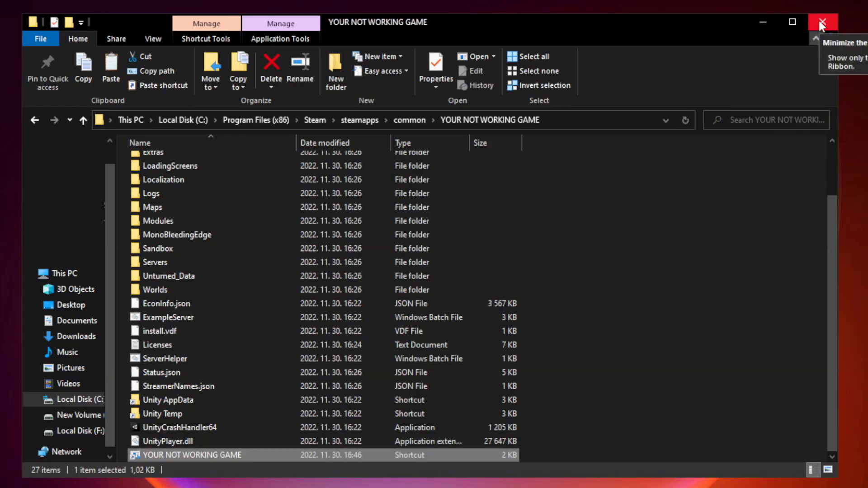
mouse_move(823, 21)
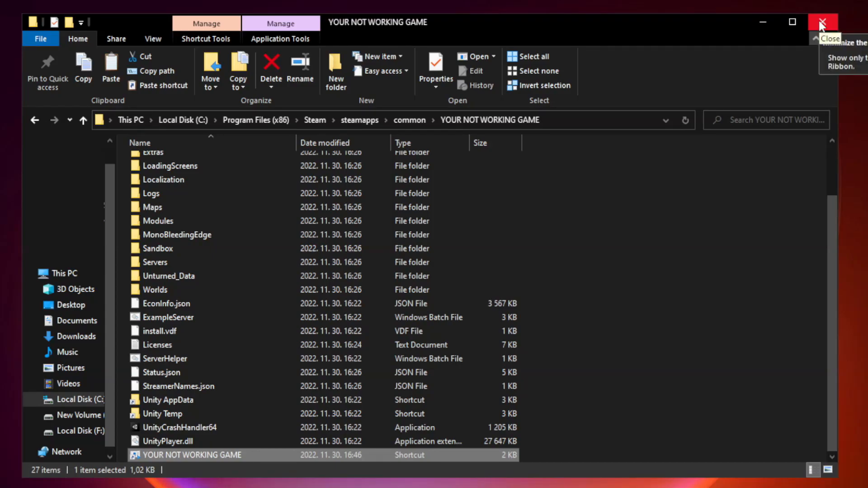
click(824, 22)
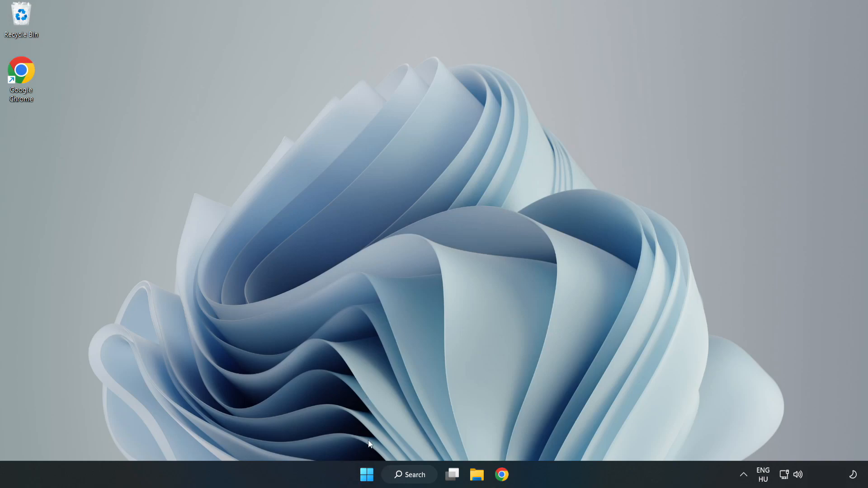
mouse_move(366, 474)
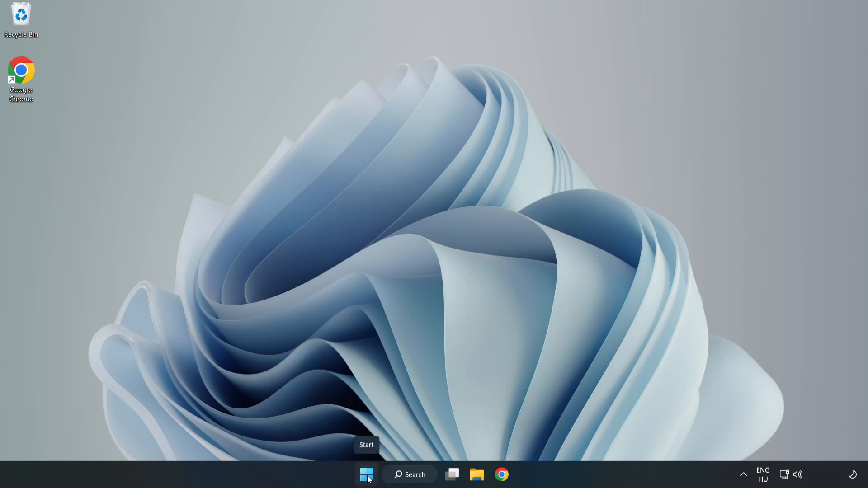
Step: Open Task Manager from the Start button and show the Startup apps list
right_click(366, 475)
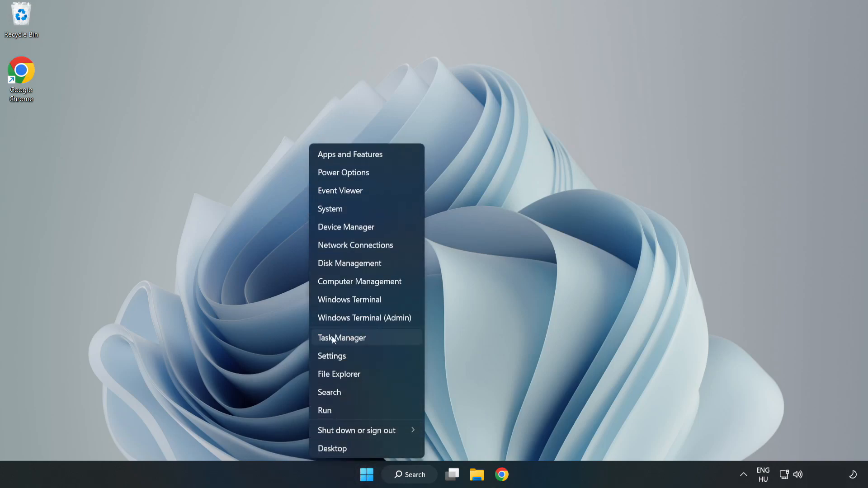
click(341, 338)
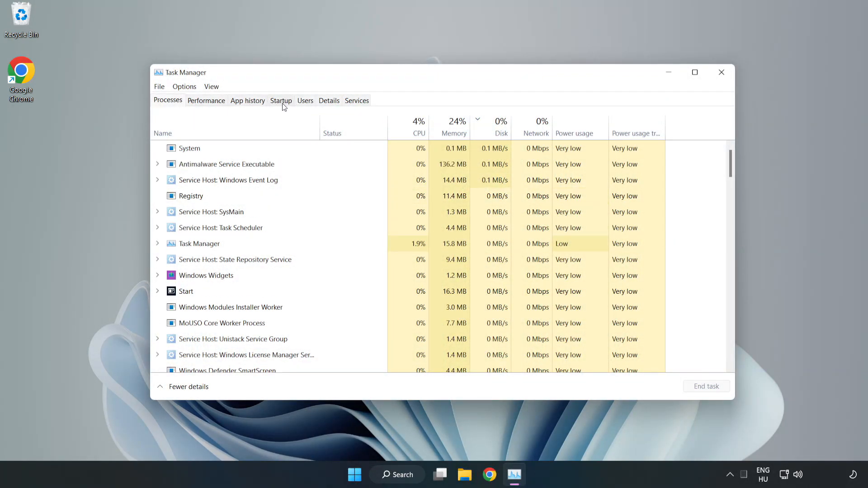
click(281, 100)
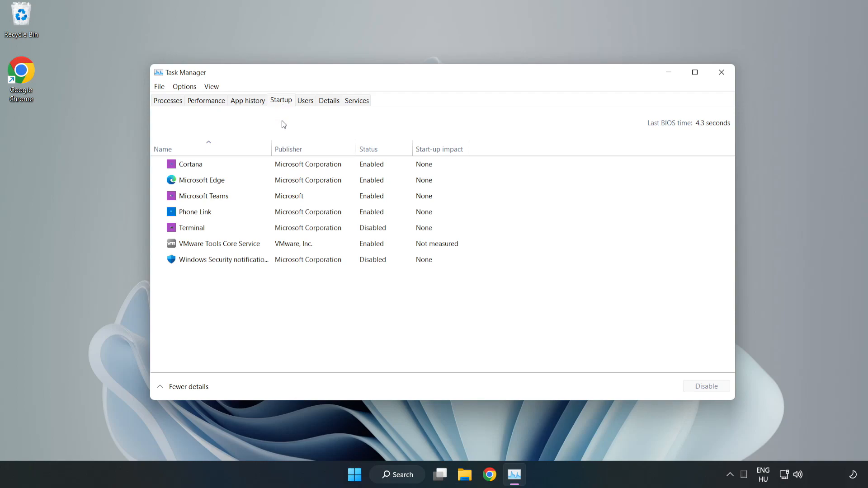
Step: Disable Cortana, Microsoft Edge, Microsoft Teams and Phone Link at startup, then close Task Manager
click(191, 164)
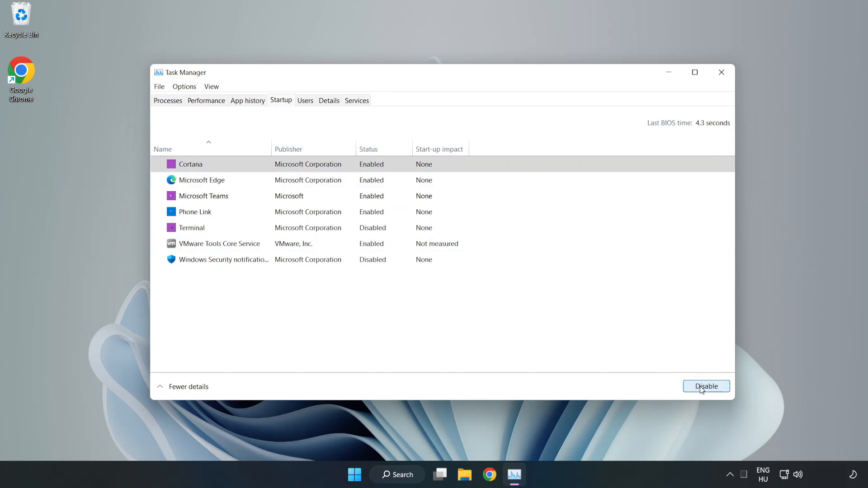
click(706, 386)
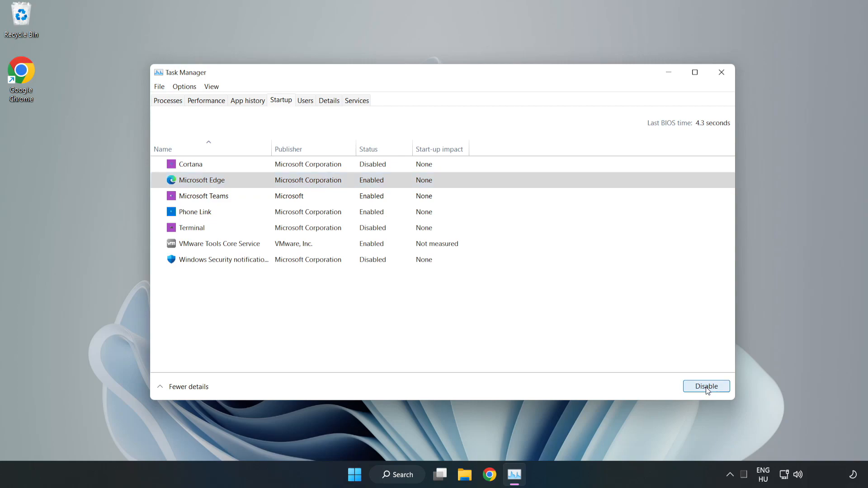
click(706, 386)
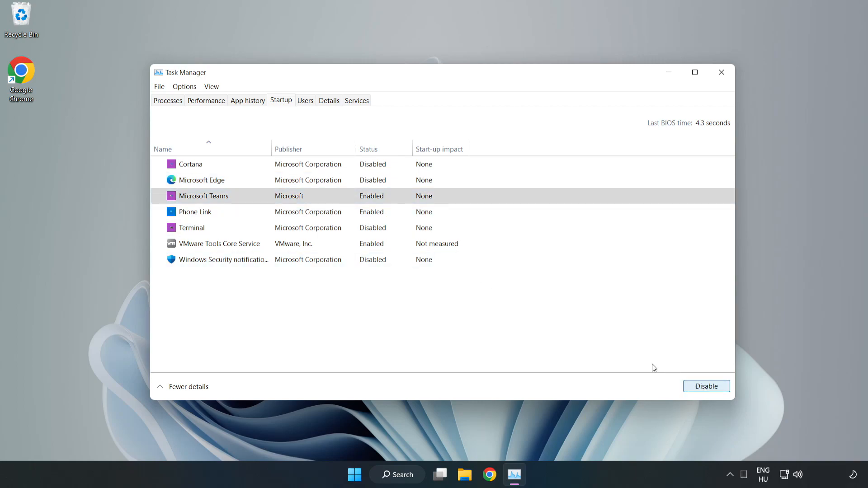
click(706, 386)
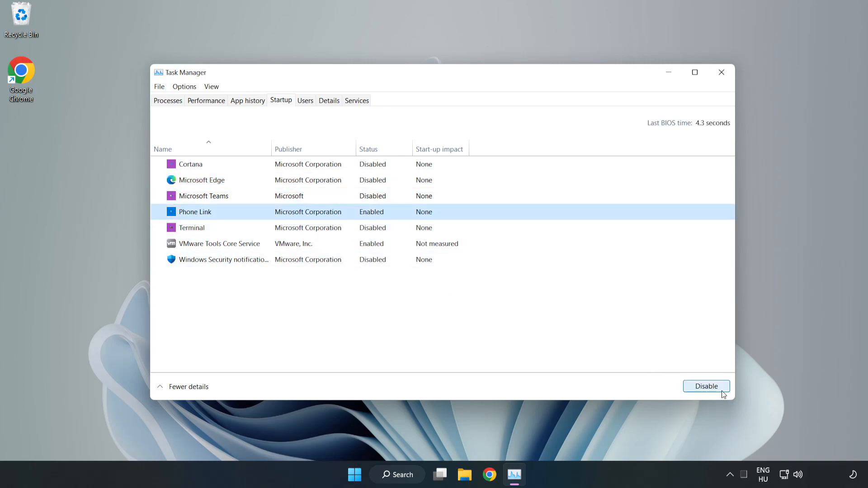
click(706, 386)
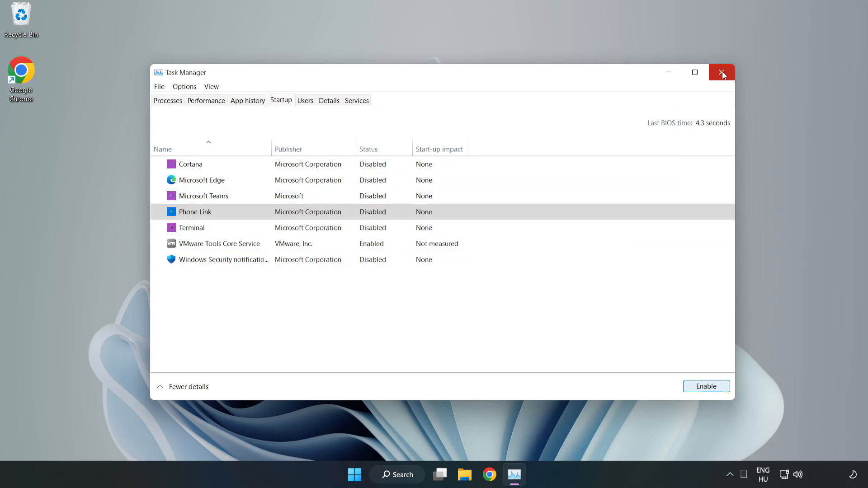
click(722, 73)
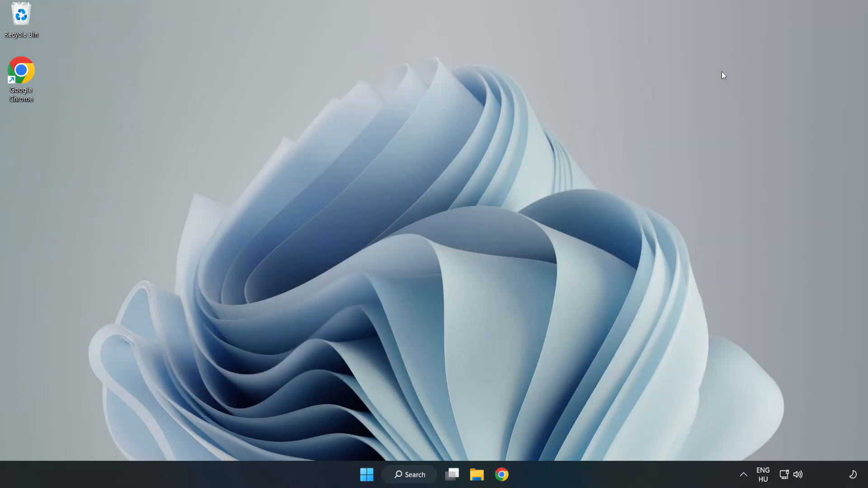
Step: Search Windows for 'sec' and open Windows Security's Virus & threat protection page
click(409, 475)
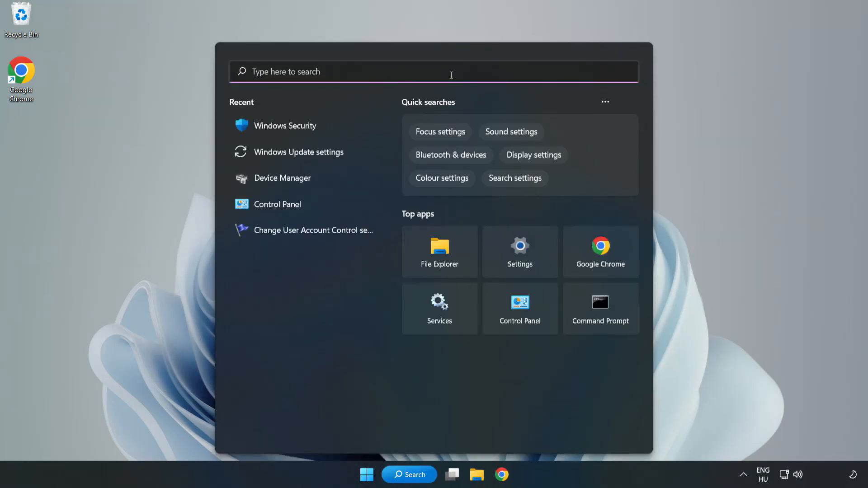
text(sec)
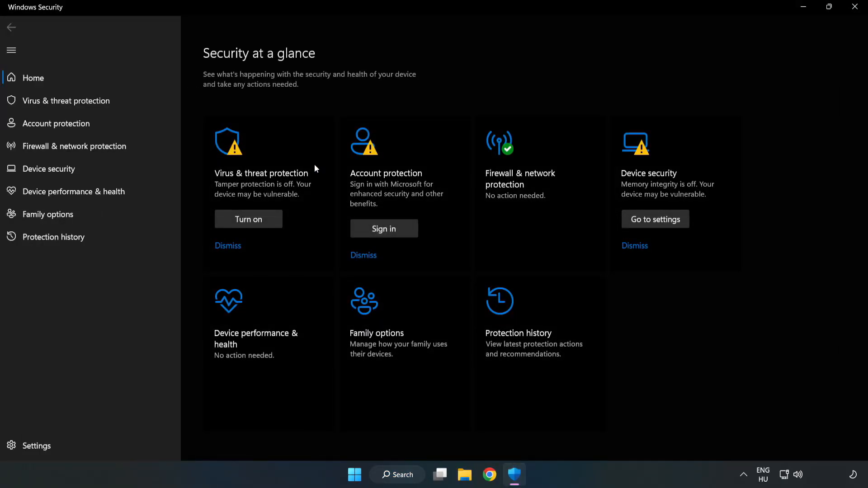
mouse_move(65, 100)
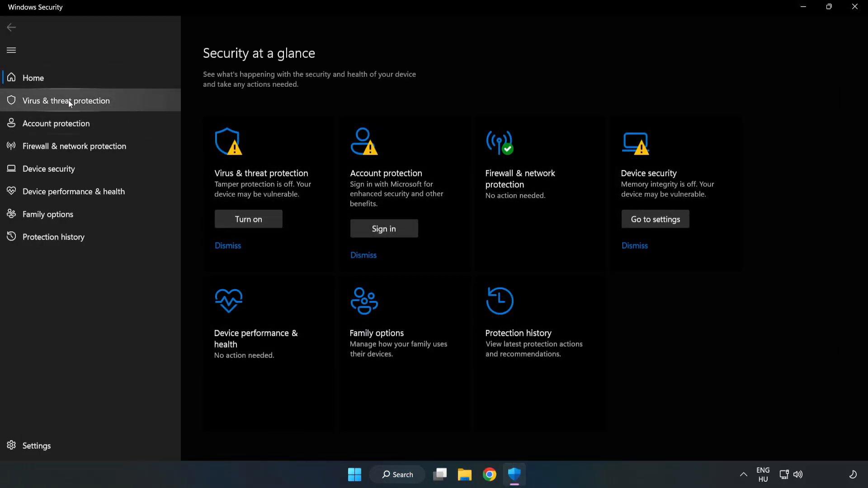
mouse_move(57, 107)
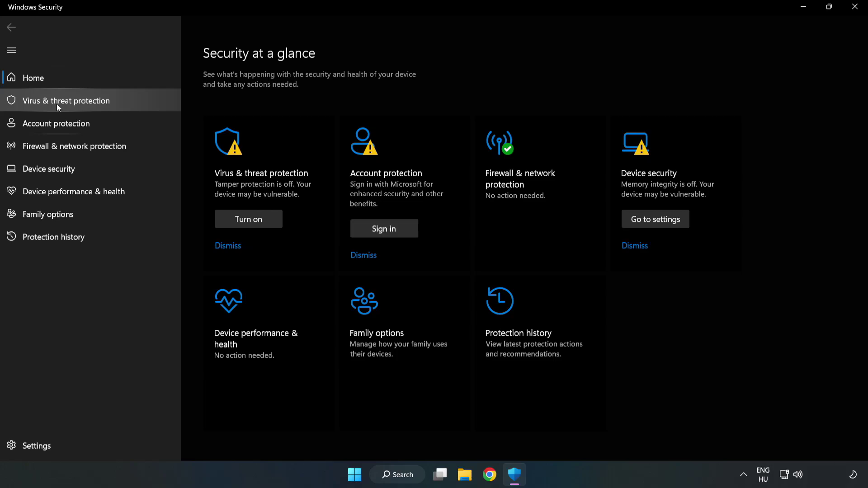
click(65, 100)
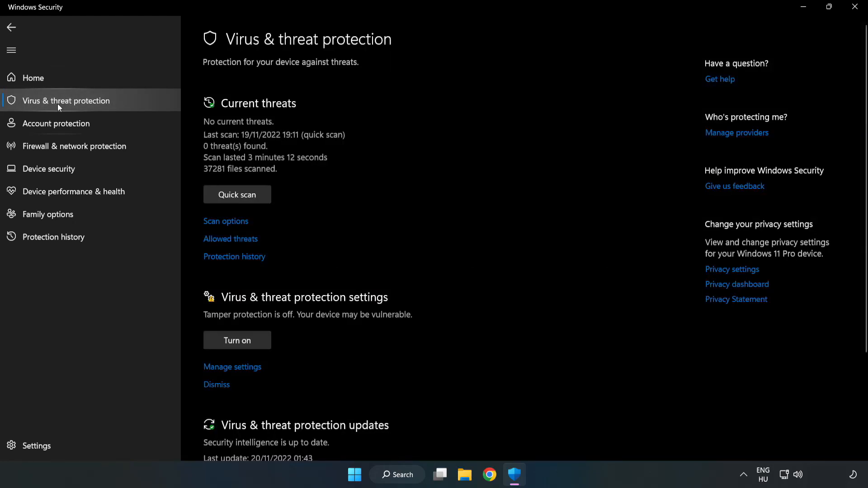
Step: Open Manage settings for virus protection and scroll down to the Exclusions section
scroll(down, 3)
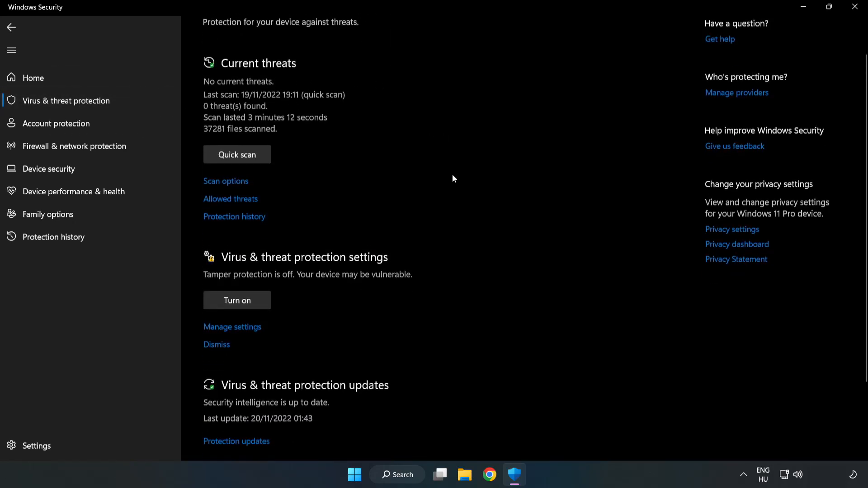
scroll(down, 3)
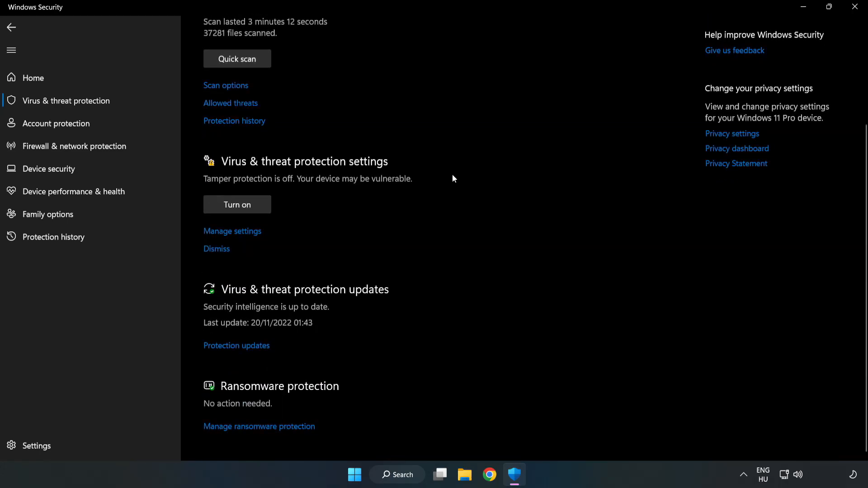
mouse_move(227, 230)
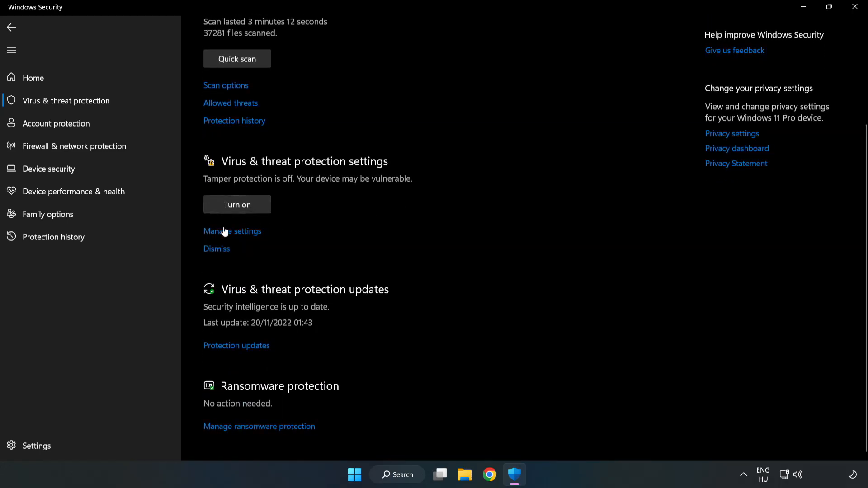
scroll(up, 3)
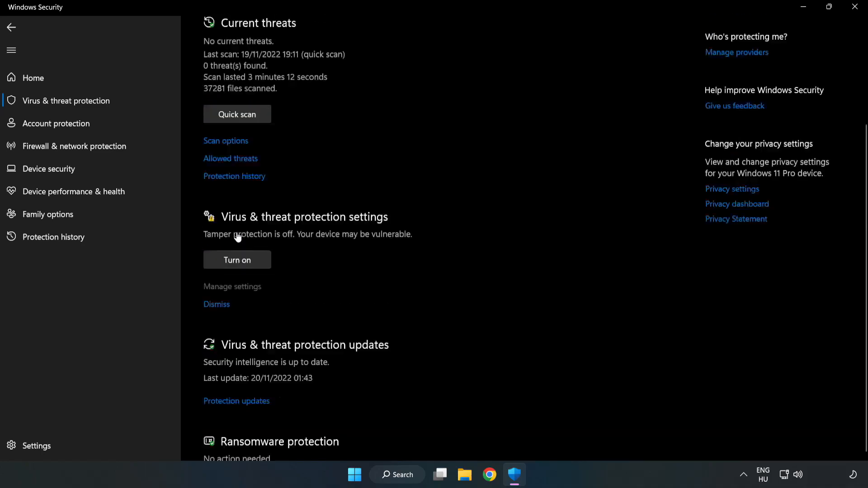
click(232, 287)
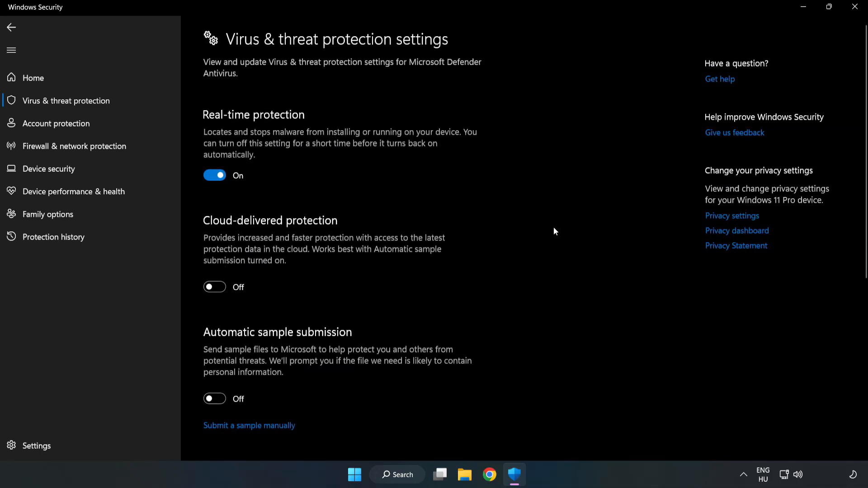
scroll(down, 3)
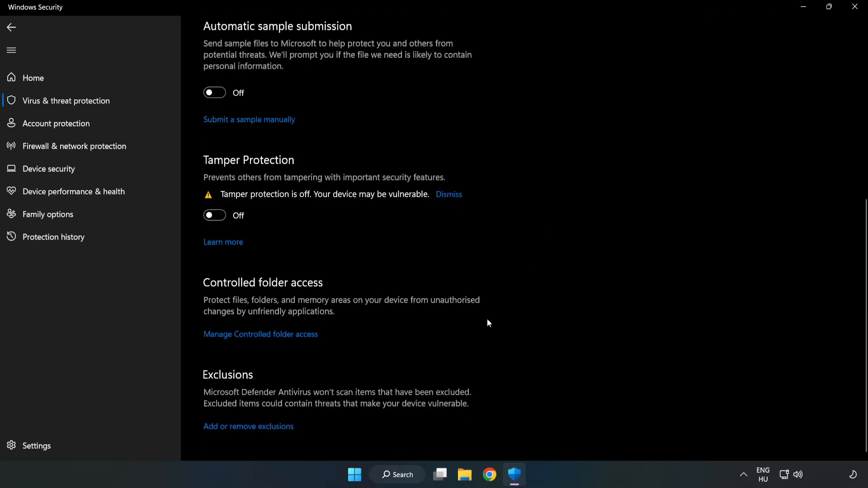
mouse_move(225, 432)
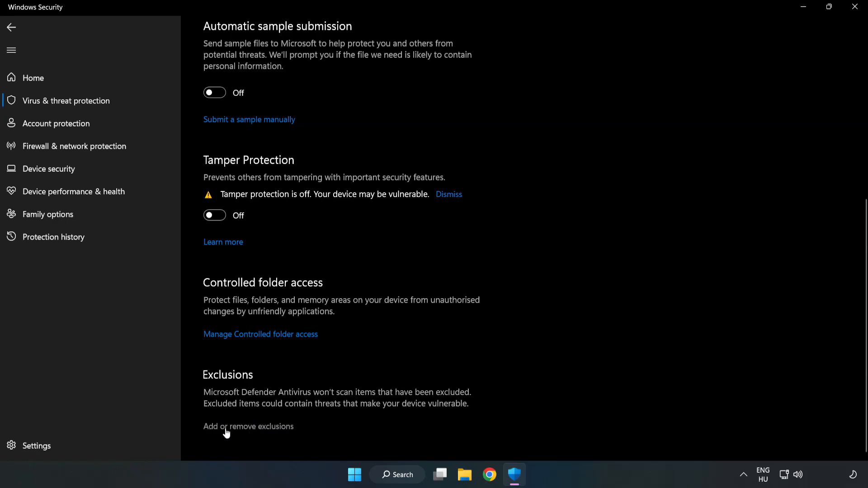
Step: Open the exclusions list and start adding a single-file exclusion
click(248, 426)
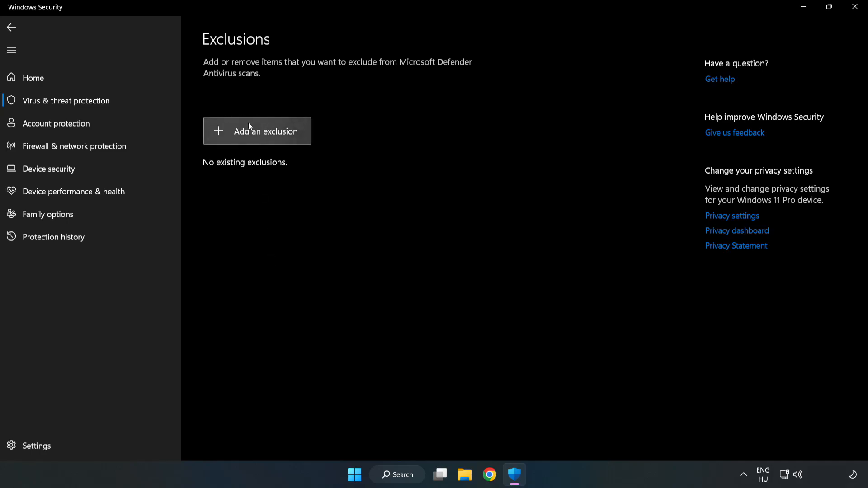
click(265, 131)
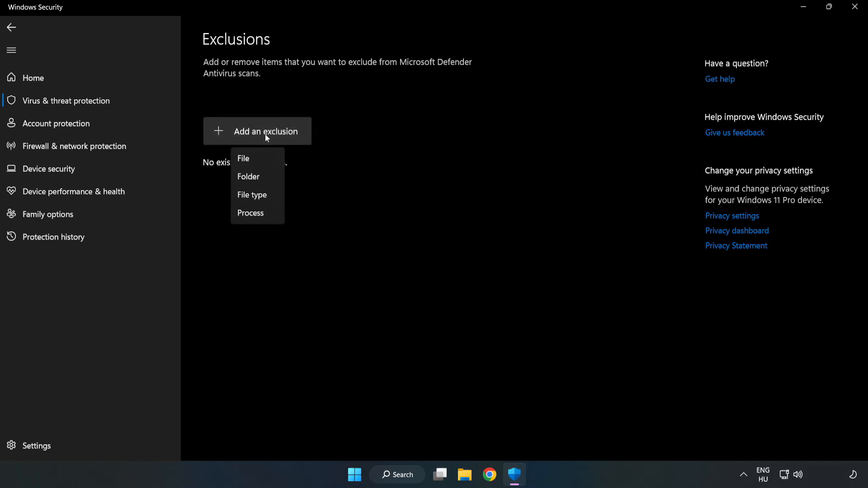
mouse_move(244, 159)
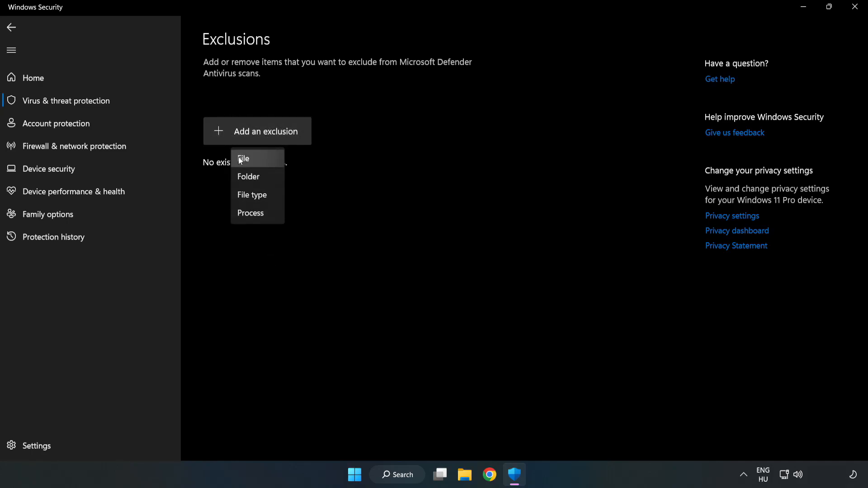
click(387, 277)
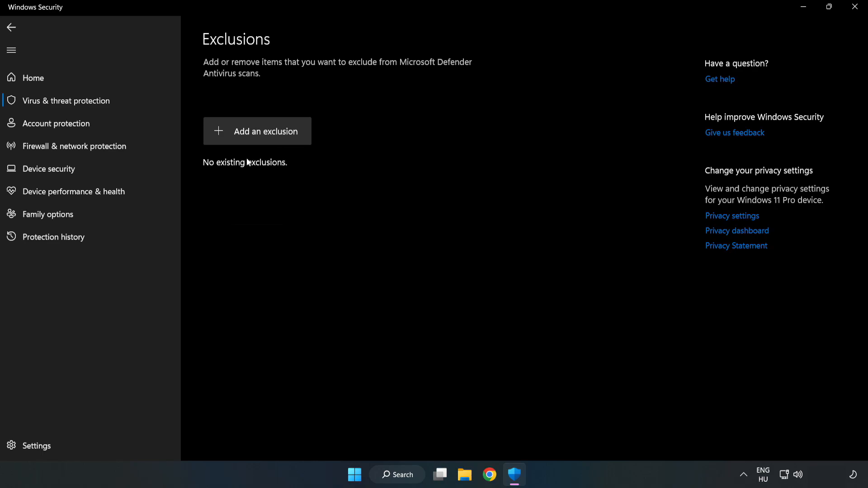
click(257, 131)
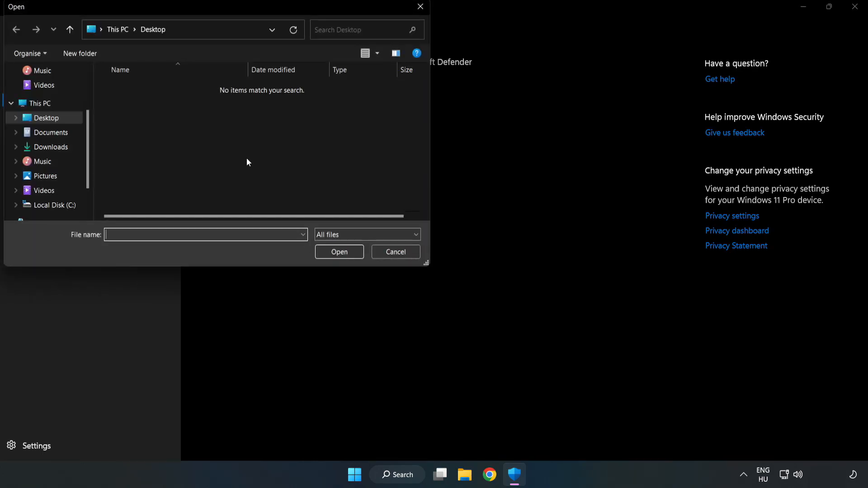
mouse_move(237, 90)
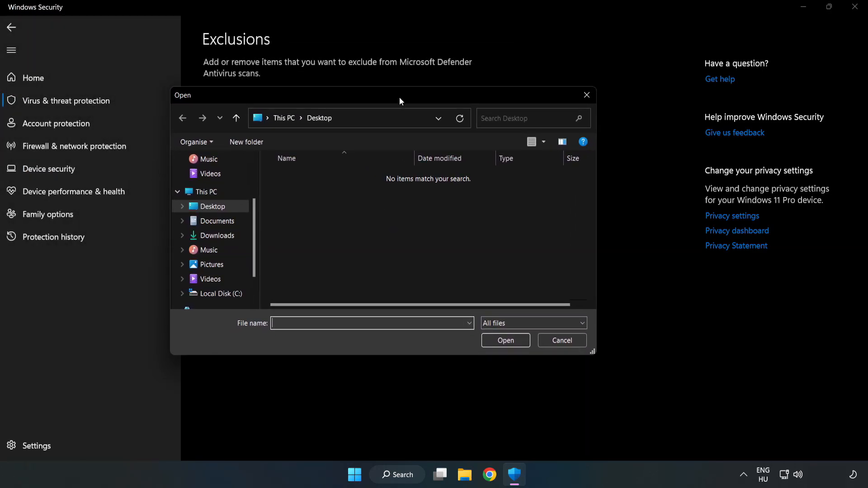
Step: Pick the shortcut in Program Files (x86)\NOT WORKING APP as the exclusion, then close Windows Security
click(220, 293)
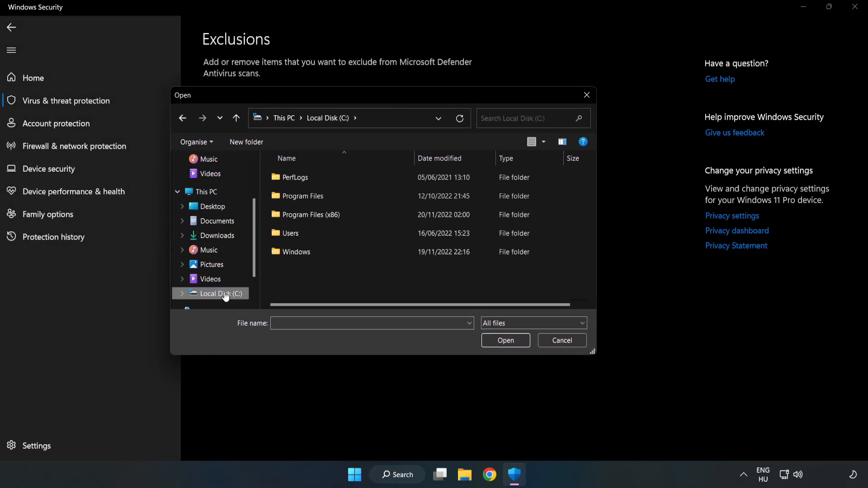
double_click(310, 215)
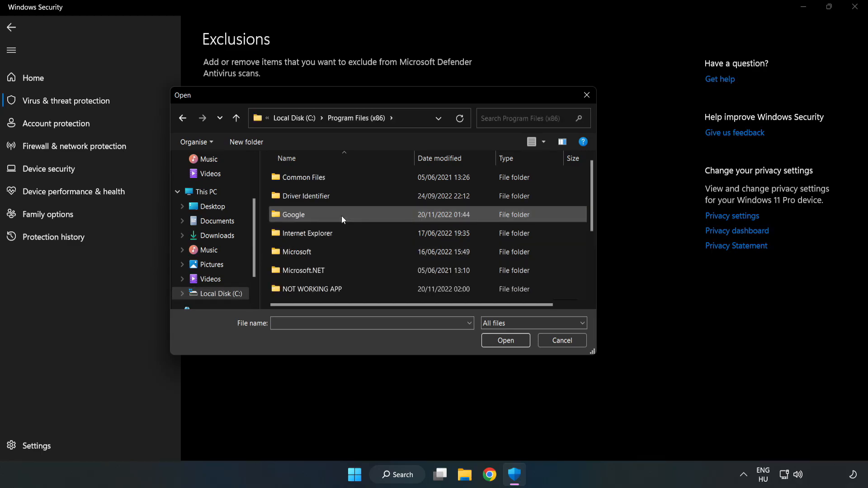
double_click(312, 289)
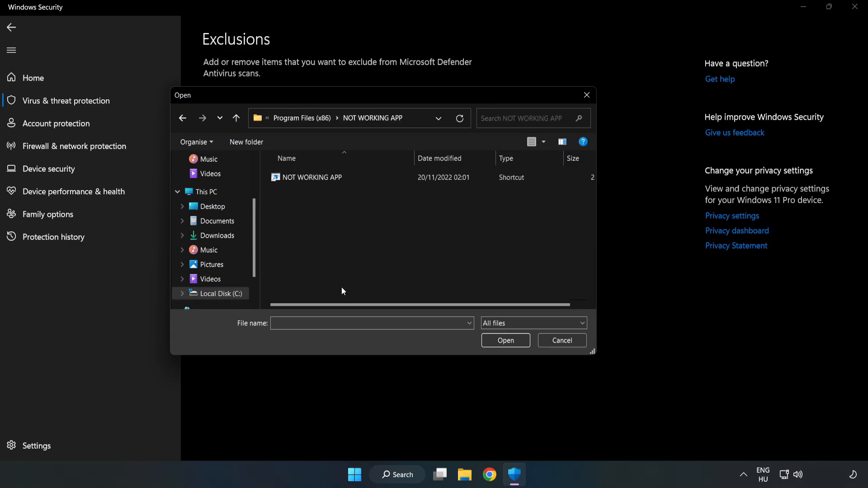
click(311, 177)
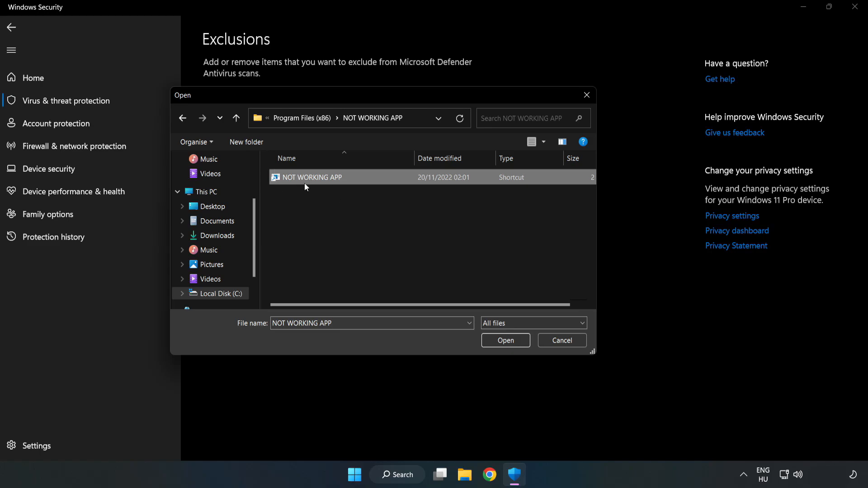
mouse_move(504, 340)
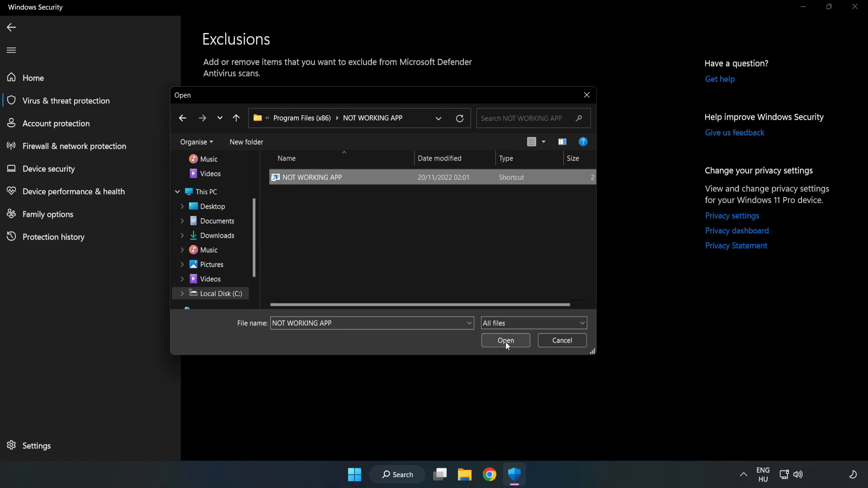
click(504, 340)
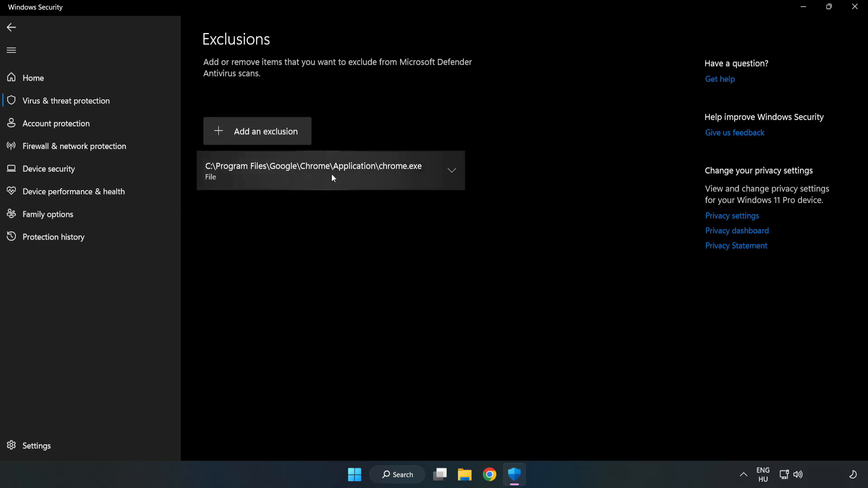
mouse_move(429, 249)
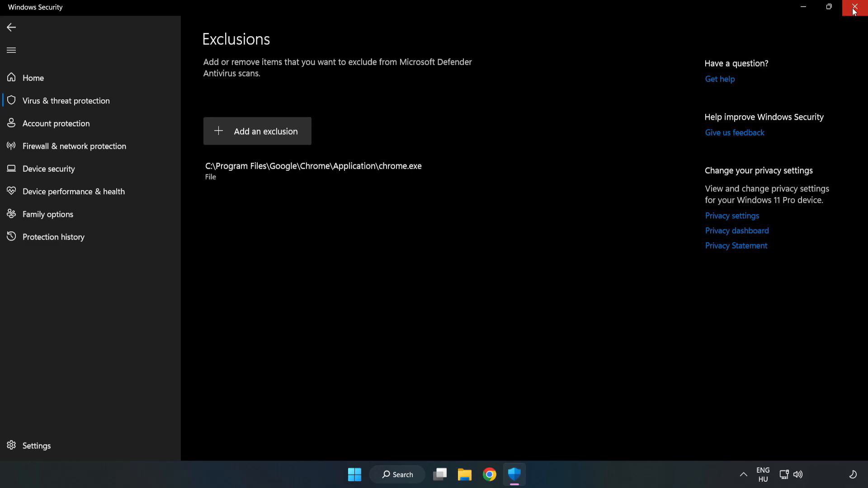
mouse_move(855, 8)
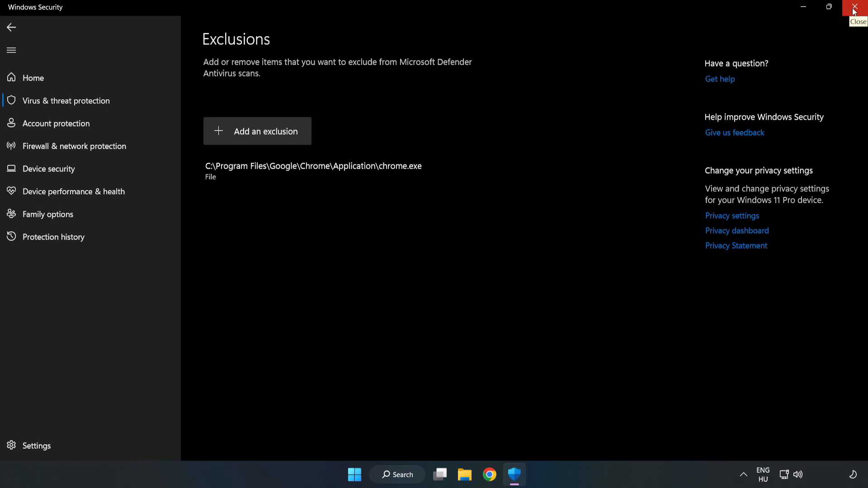
click(854, 6)
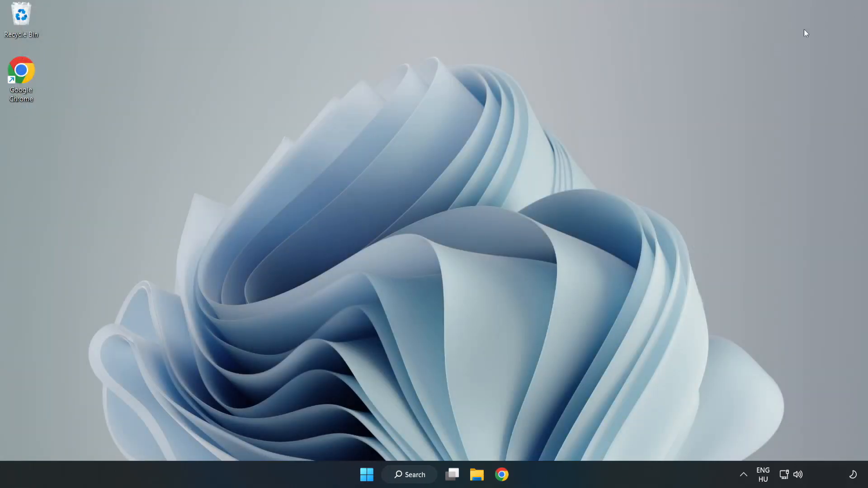
mouse_move(440, 245)
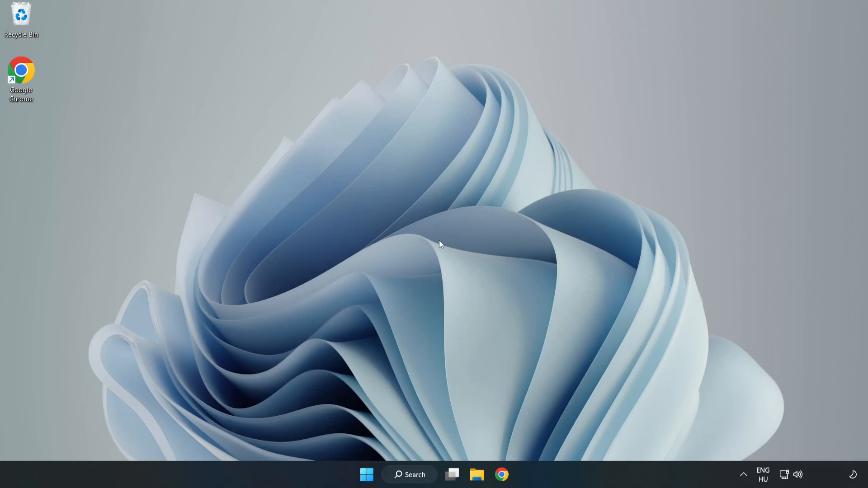
mouse_move(366, 474)
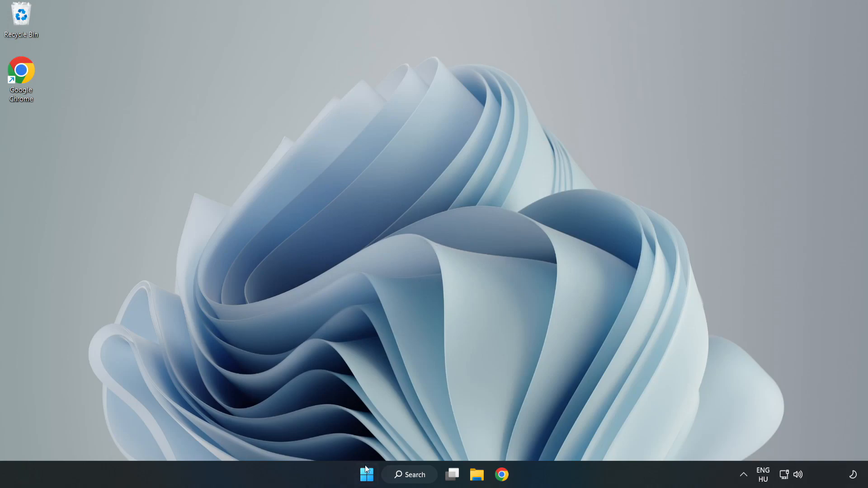
Step: Open Start and its power options to reach the Restart choice
click(367, 474)
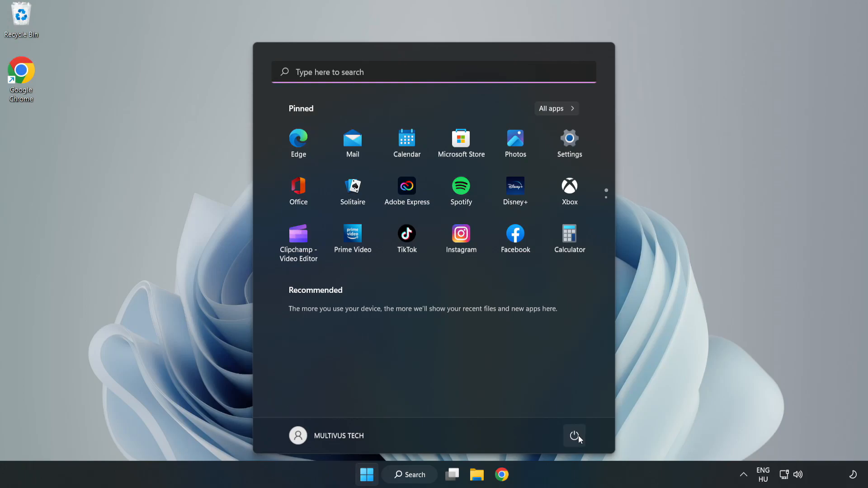
click(574, 436)
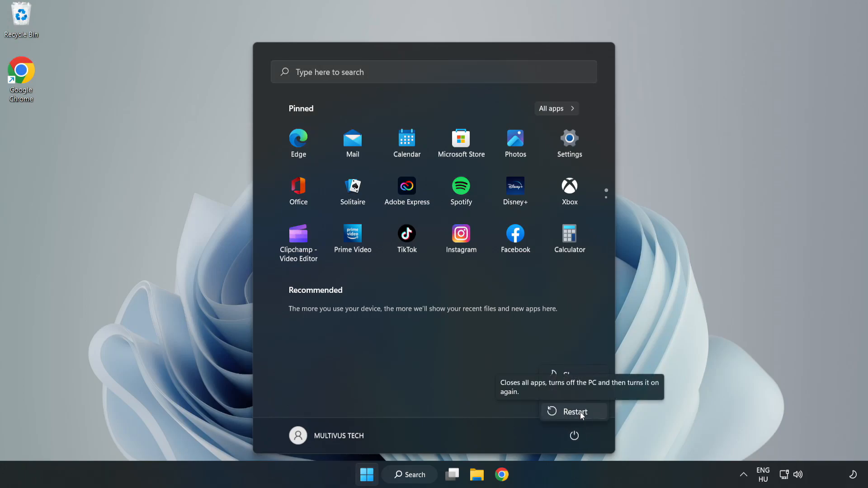